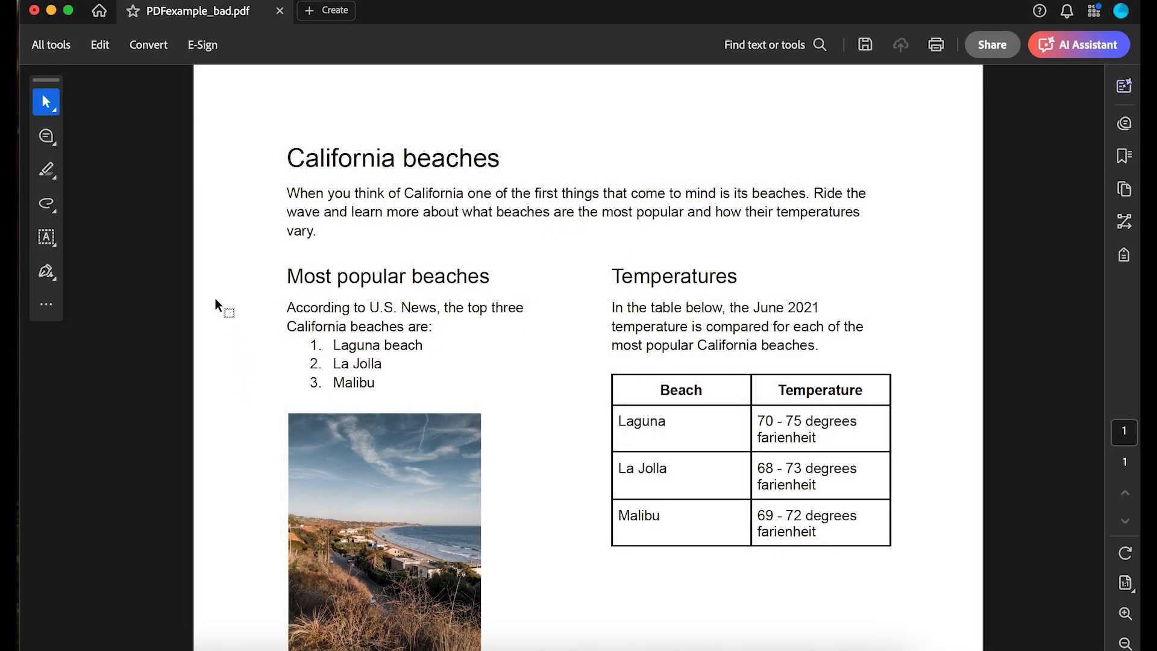
# - Run Check for accessibility on all pages with every checking option enabled
pyautogui.click(51, 44)
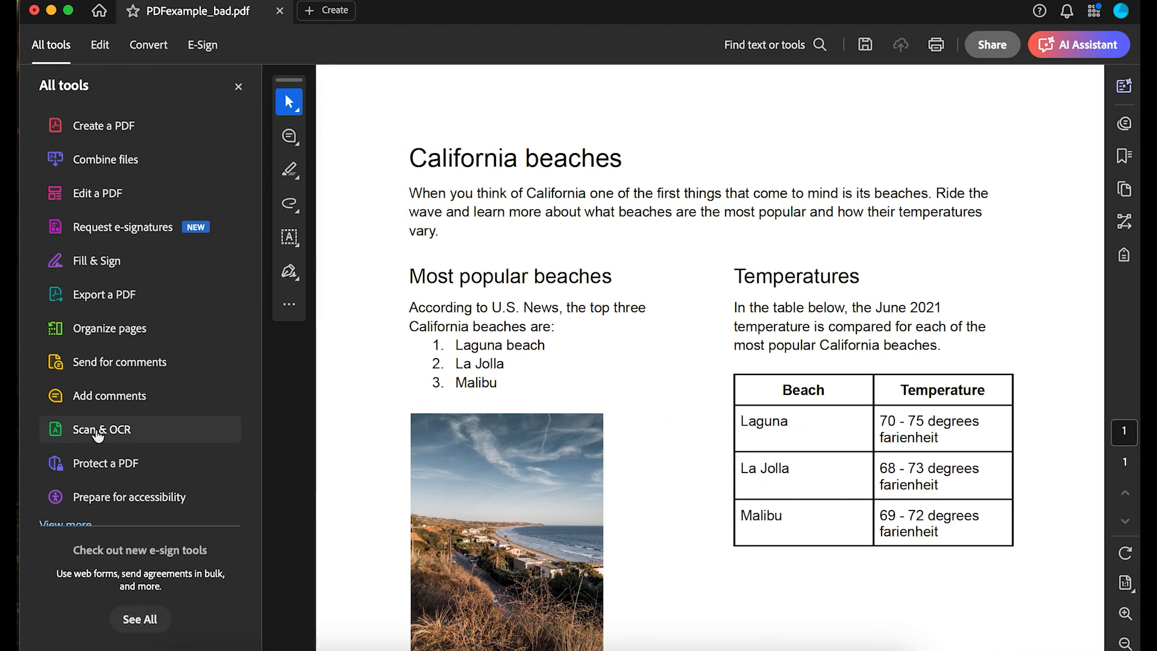
pyautogui.click(130, 498)
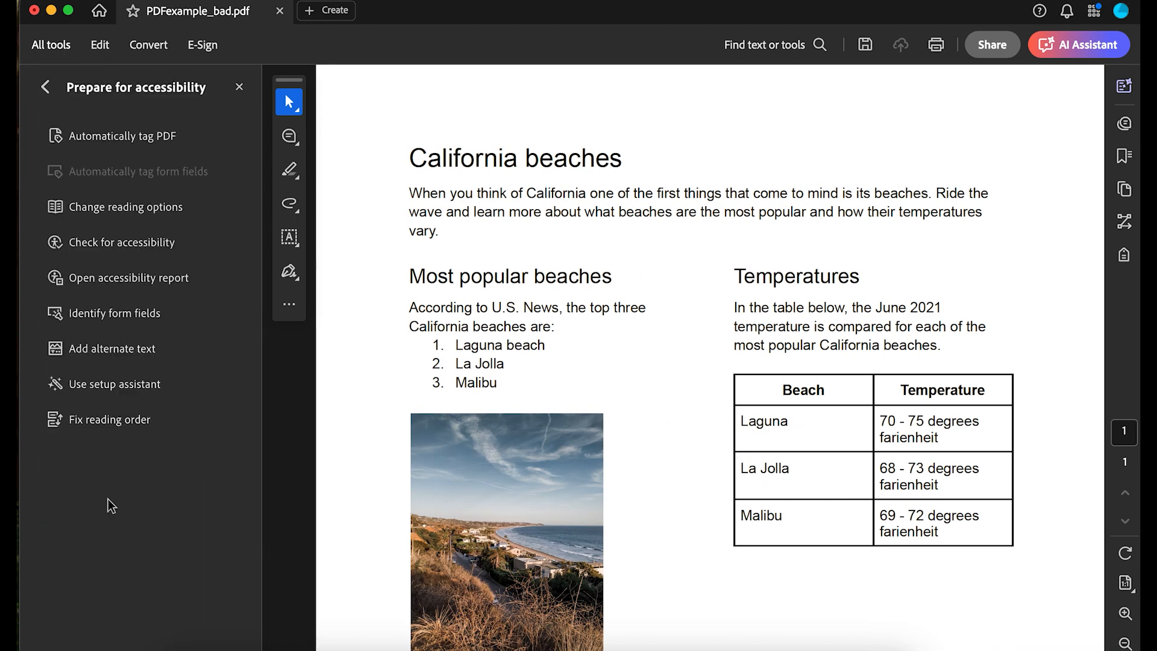
pyautogui.click(120, 243)
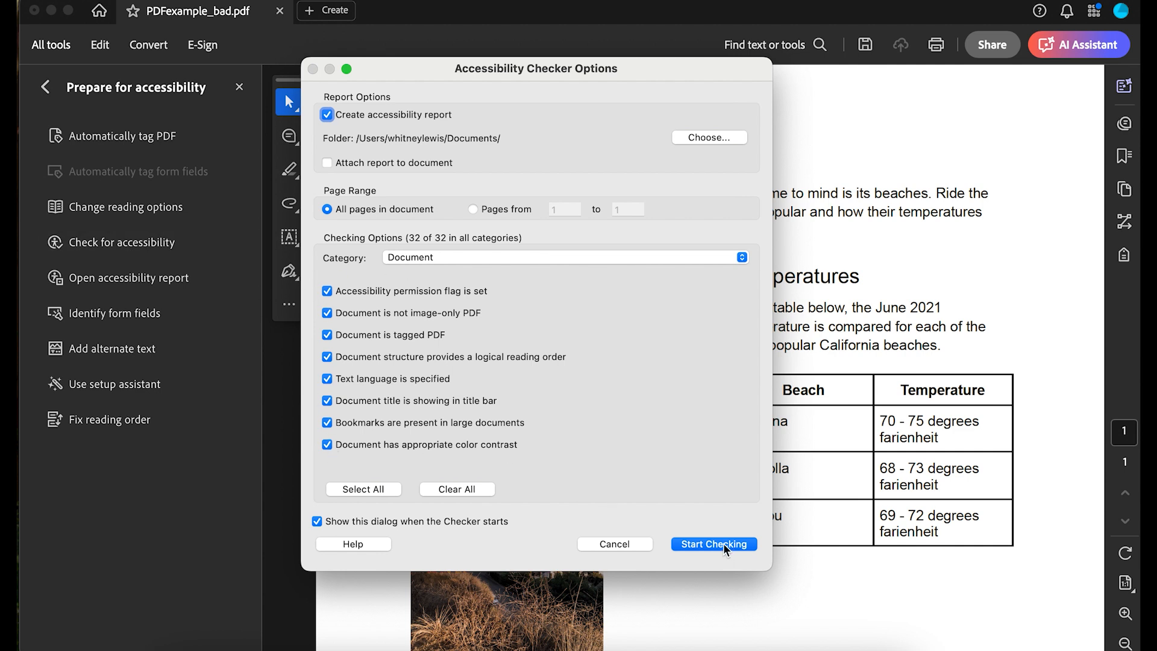
pyautogui.click(713, 545)
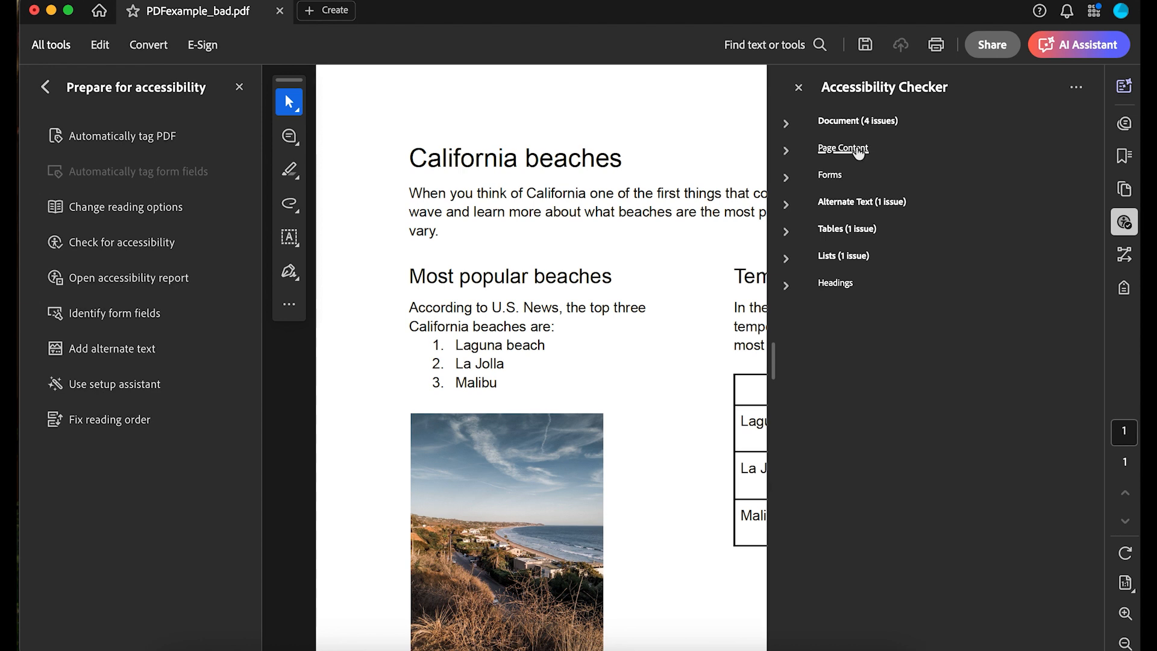
pyautogui.moveTo(835, 208)
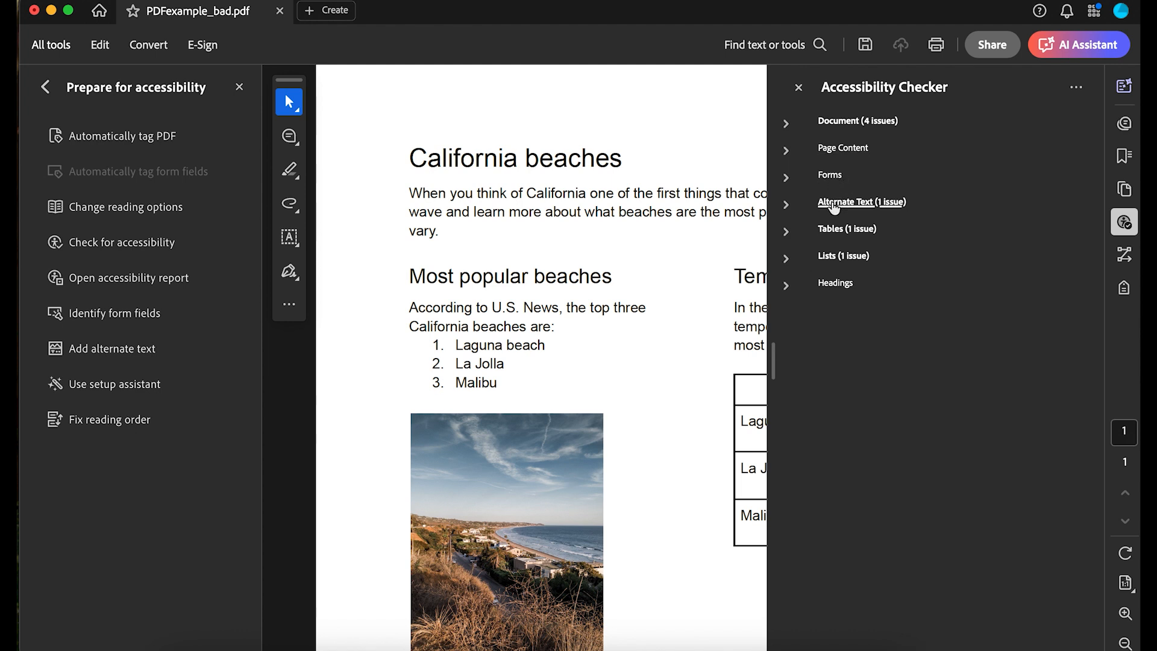
pyautogui.moveTo(836, 268)
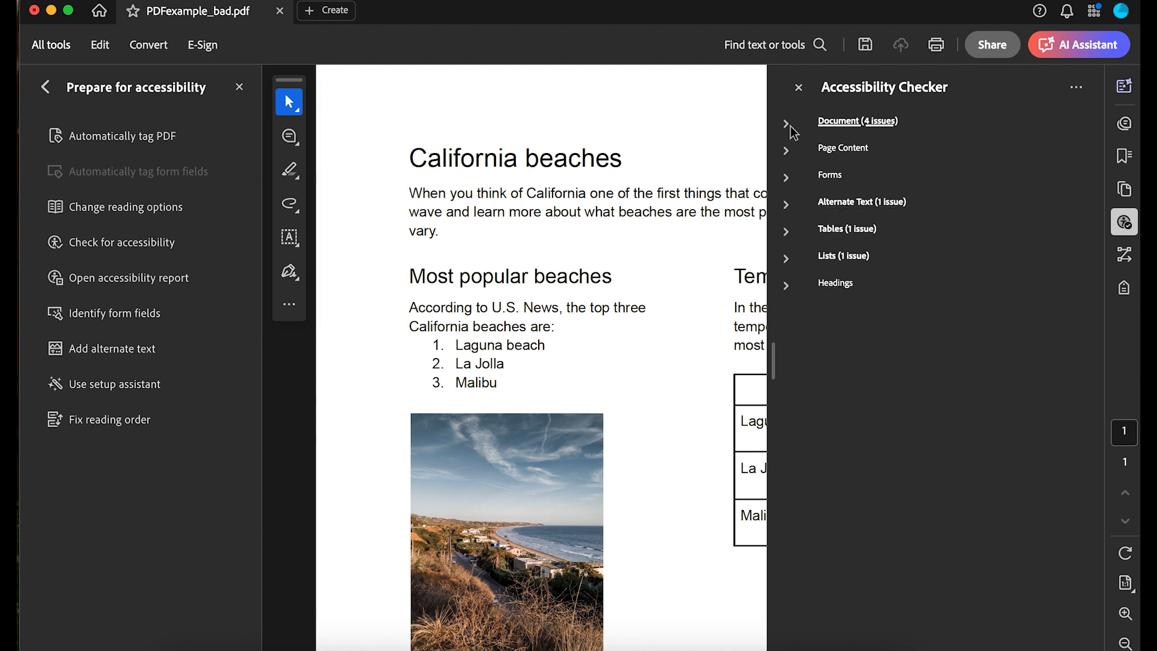
# - Expand the Document (4 issues) category in the Accessibility Checker results
pyautogui.click(787, 123)
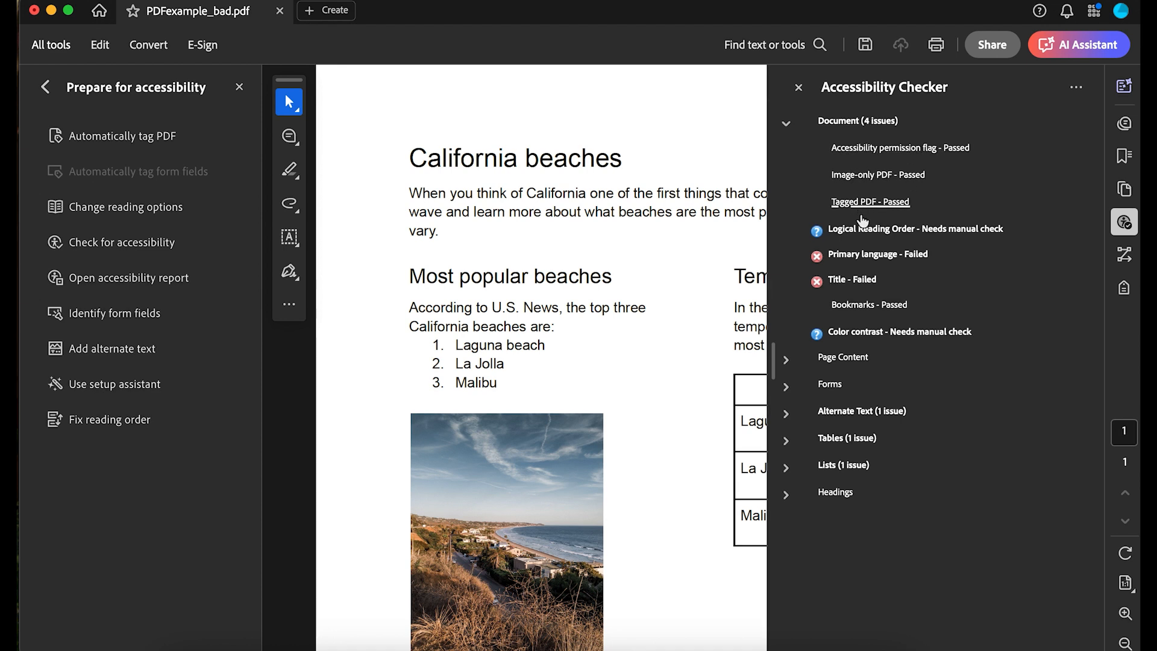
pyautogui.moveTo(877, 233)
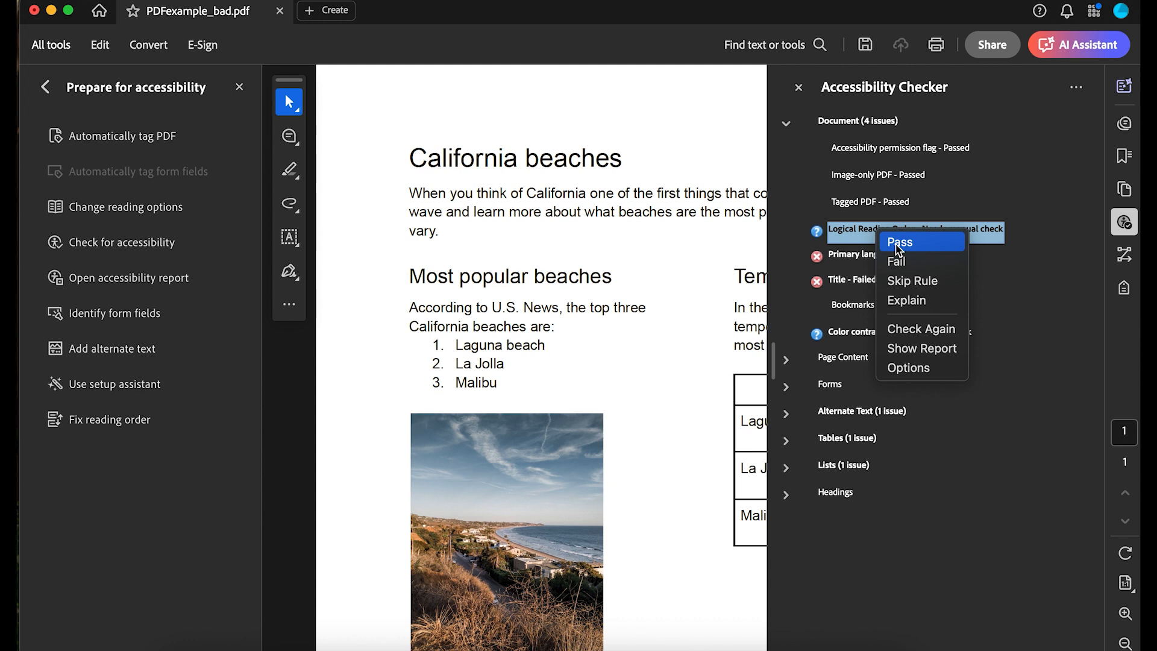
# - Pass logical reading order and fix the primary language as English
pyautogui.click(900, 241)
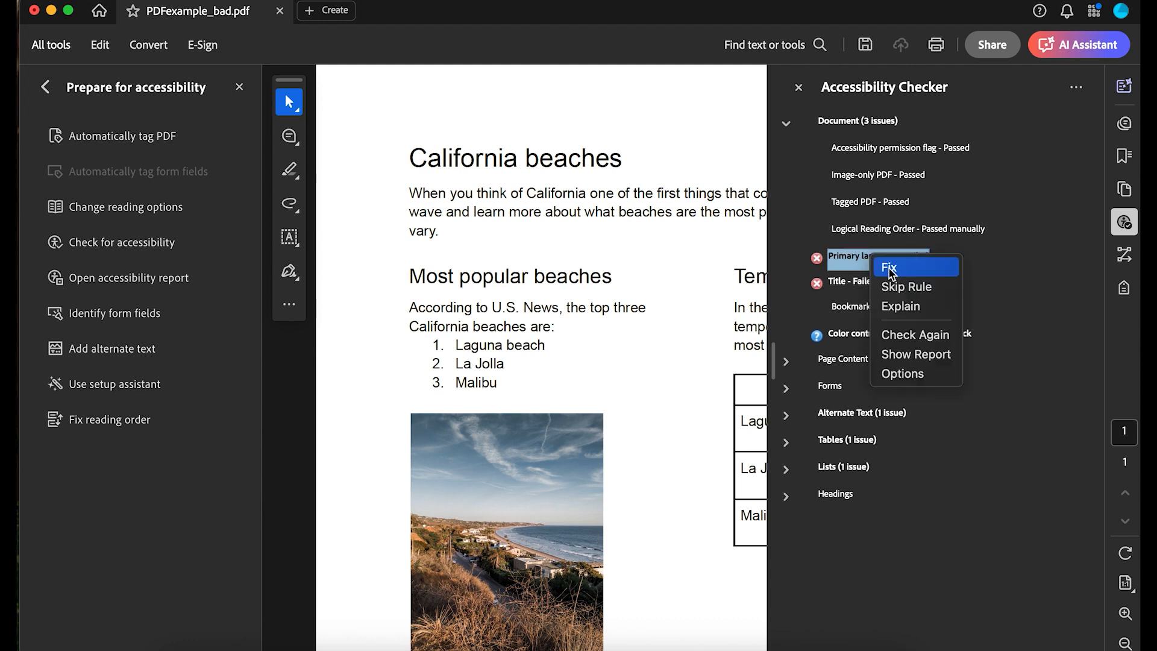
pyautogui.click(890, 267)
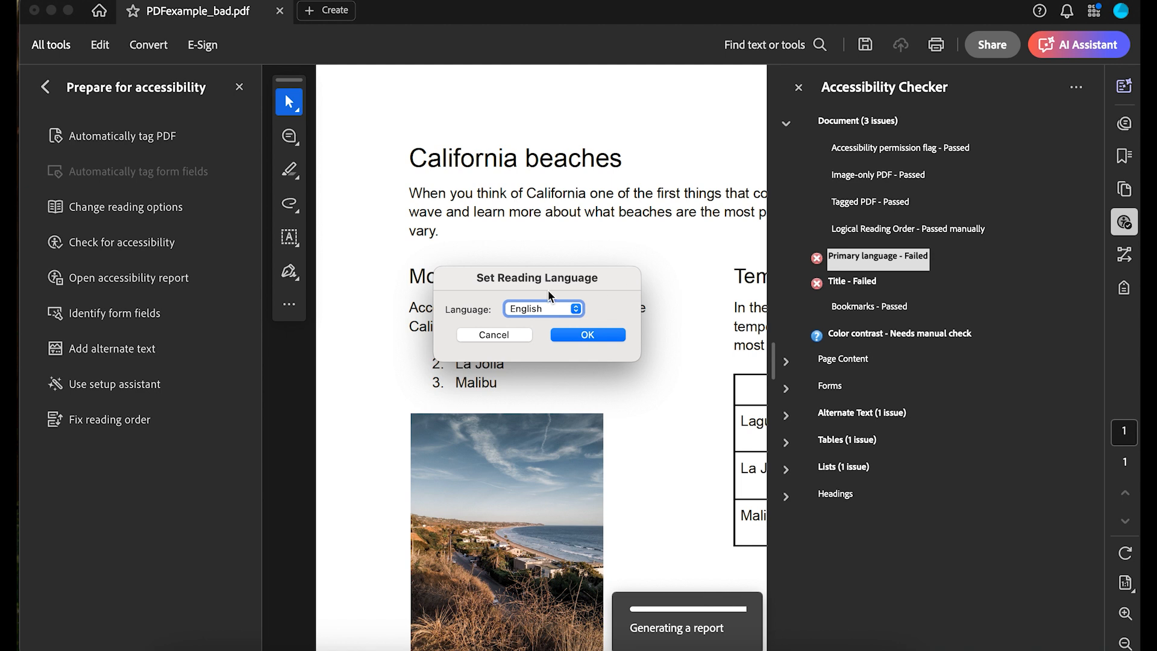
pyautogui.moveTo(588, 348)
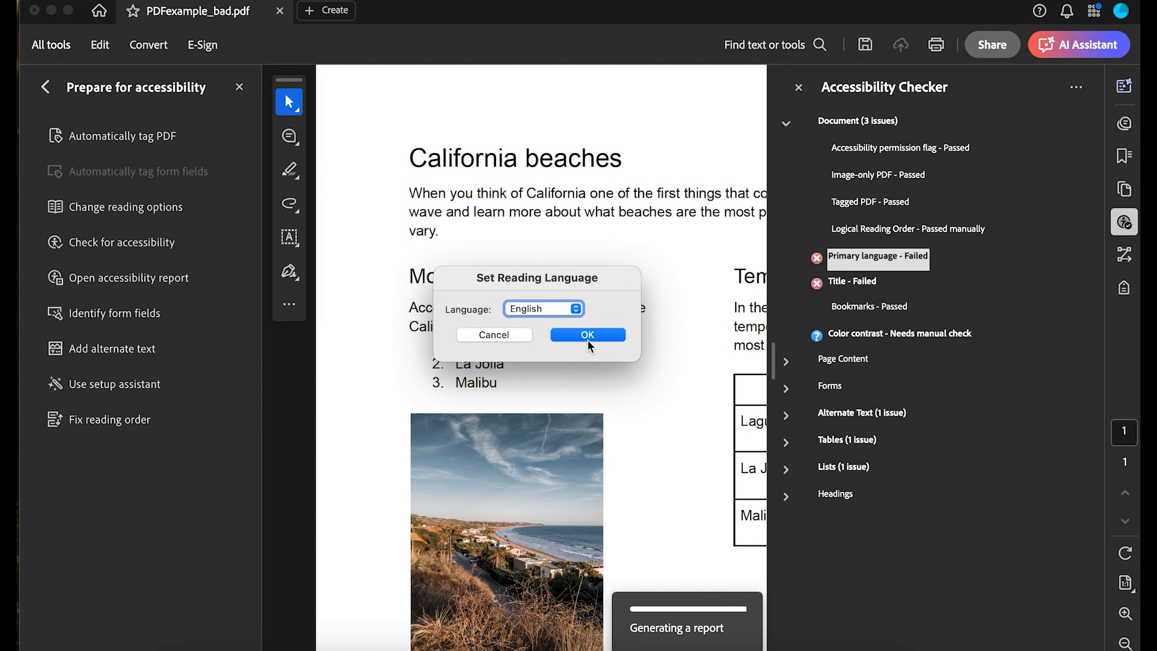
pyautogui.click(588, 334)
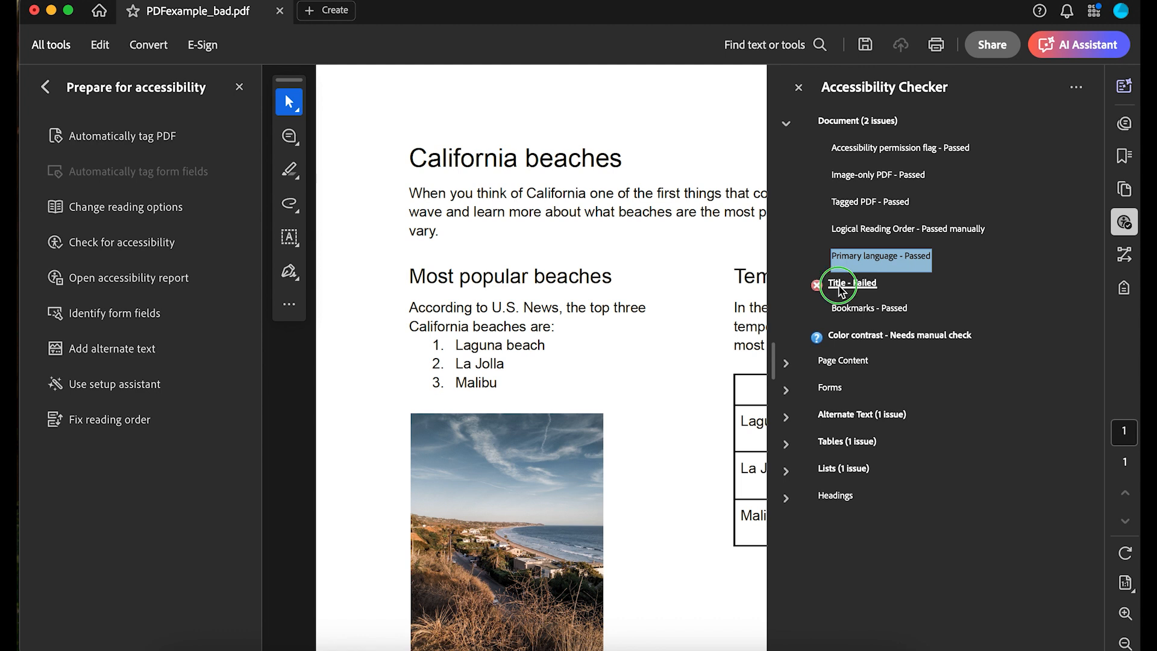
# - Fix the missing document title and mark color contrast as passed
pyautogui.rightClick(847, 283)
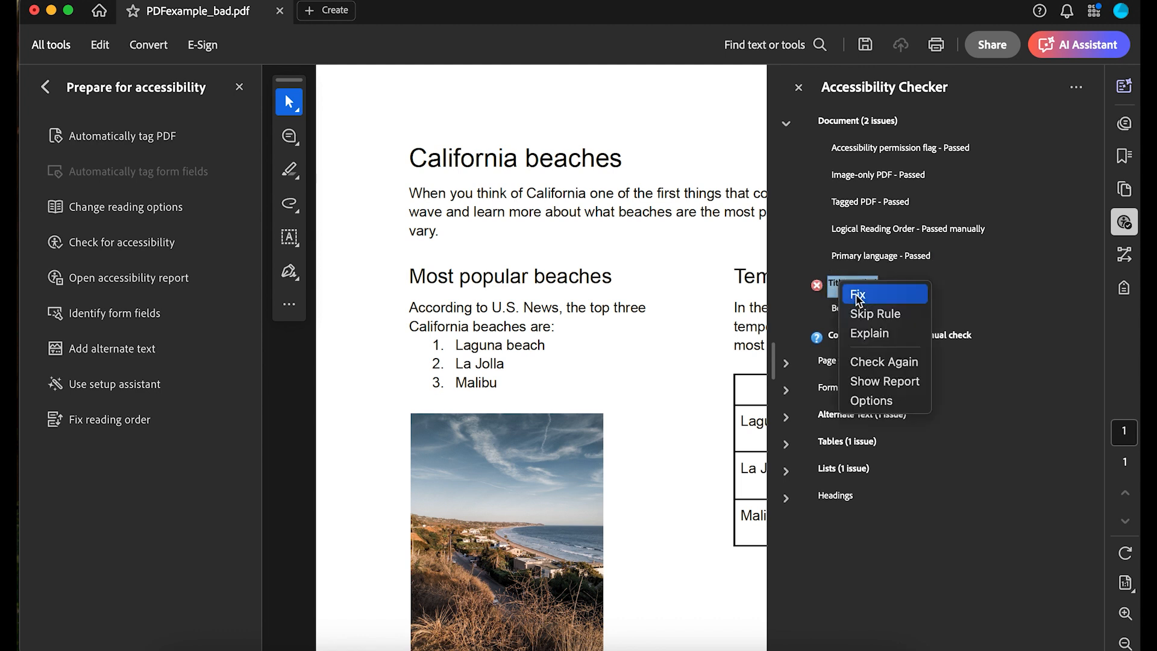
pyautogui.click(861, 293)
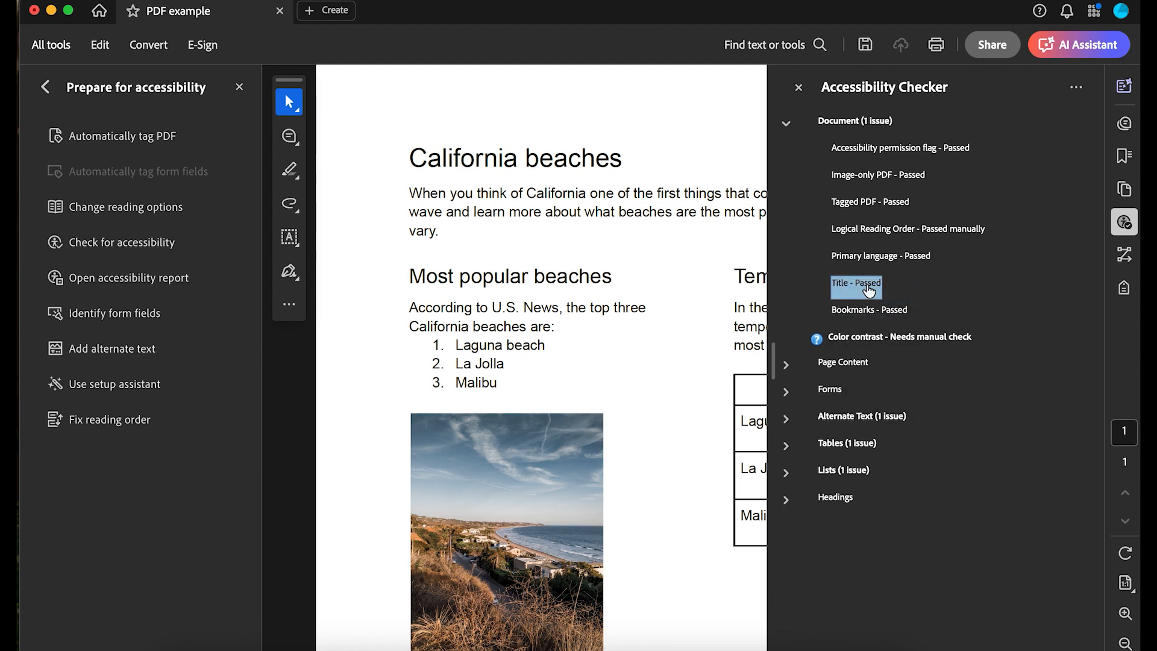
pyautogui.moveTo(874, 341)
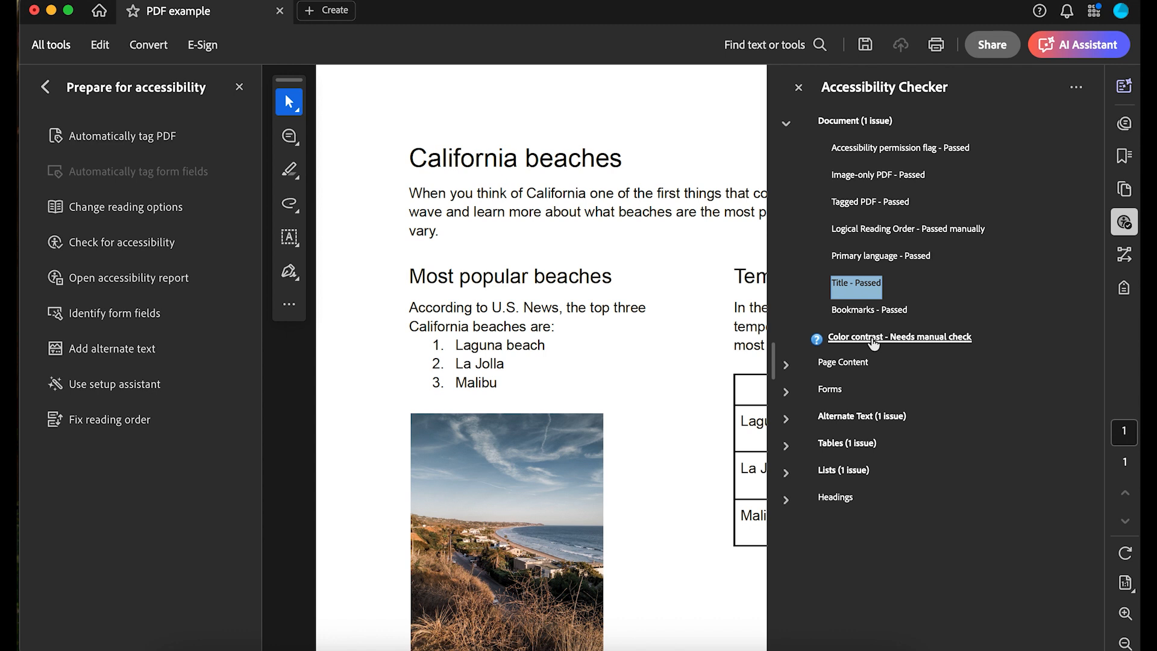
pyautogui.rightClick(899, 336)
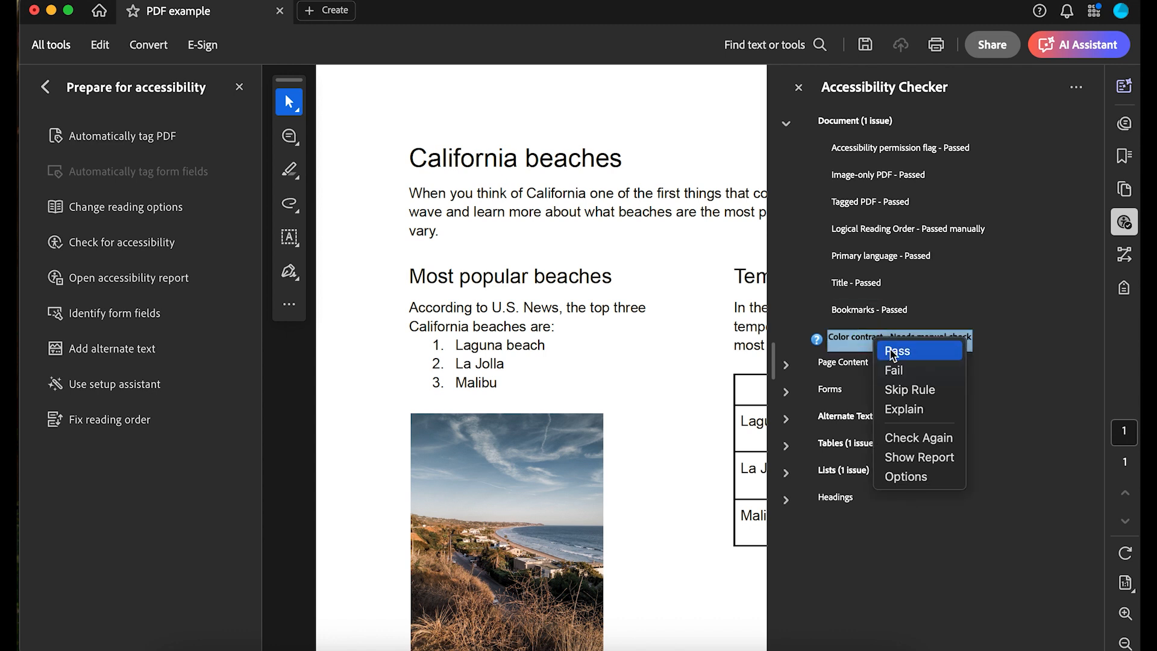
pyautogui.click(898, 350)
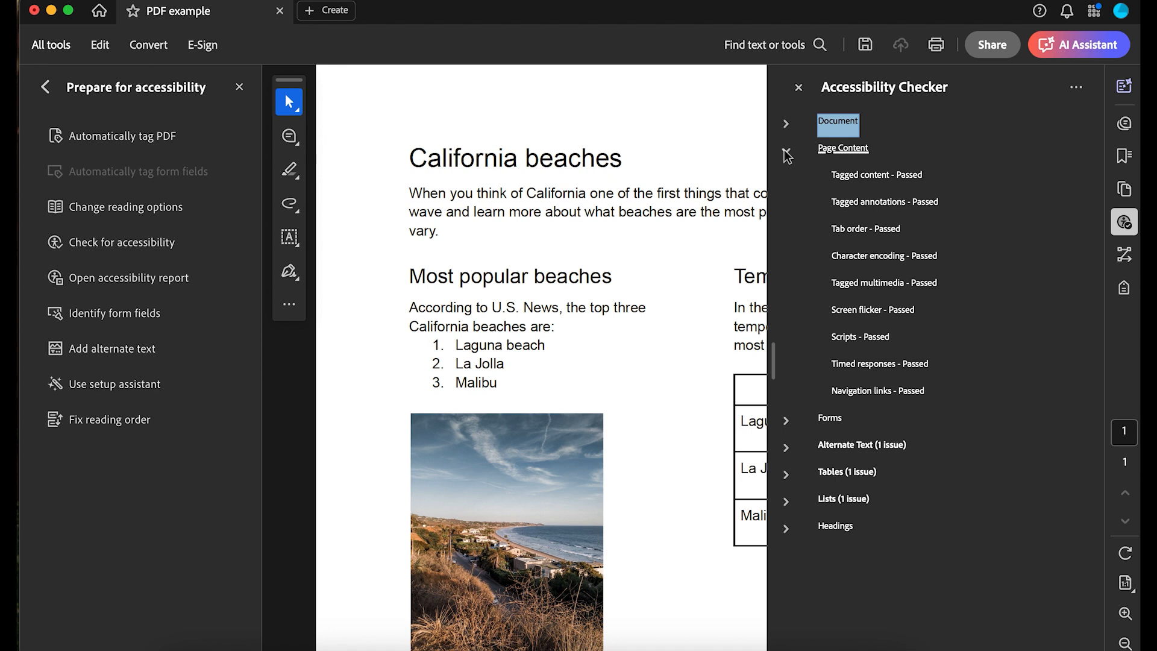
# - Give the beach photo the alt text 'Laguna beach with houses lining the beachfront'
pyautogui.click(786, 149)
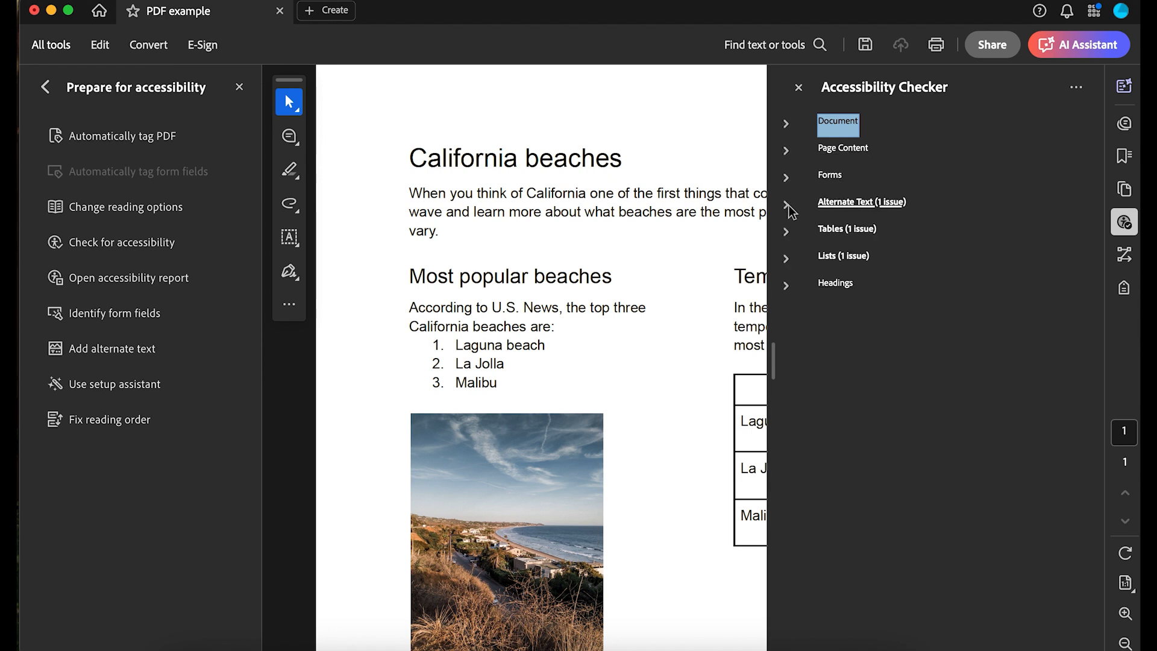
pyautogui.click(787, 202)
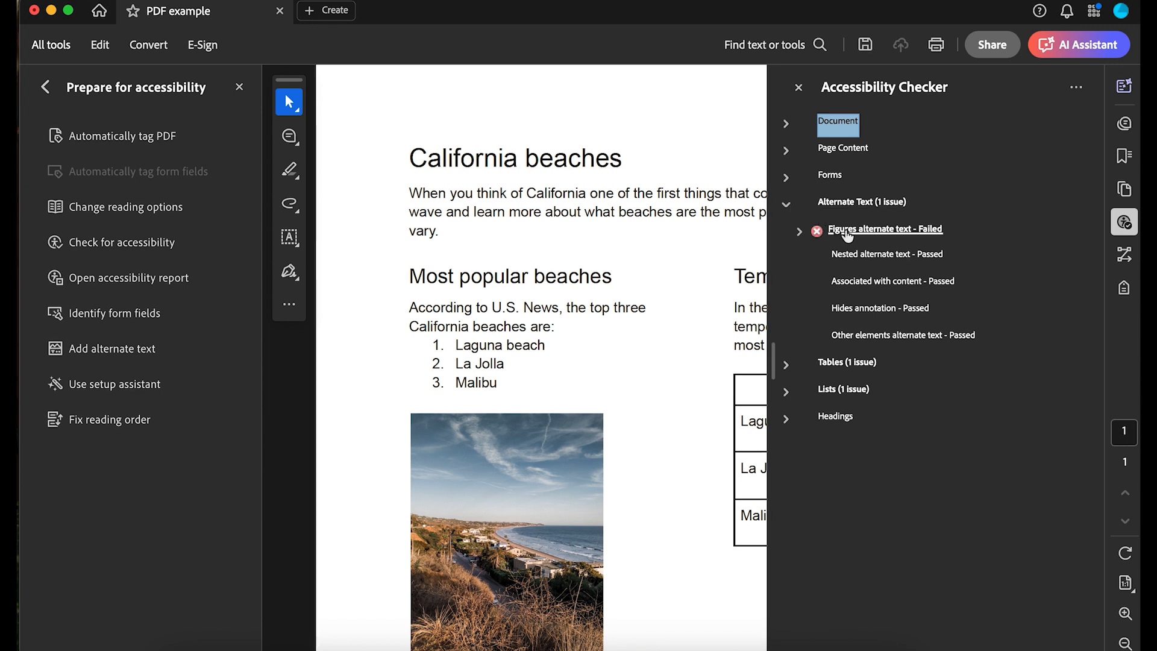
pyautogui.click(885, 229)
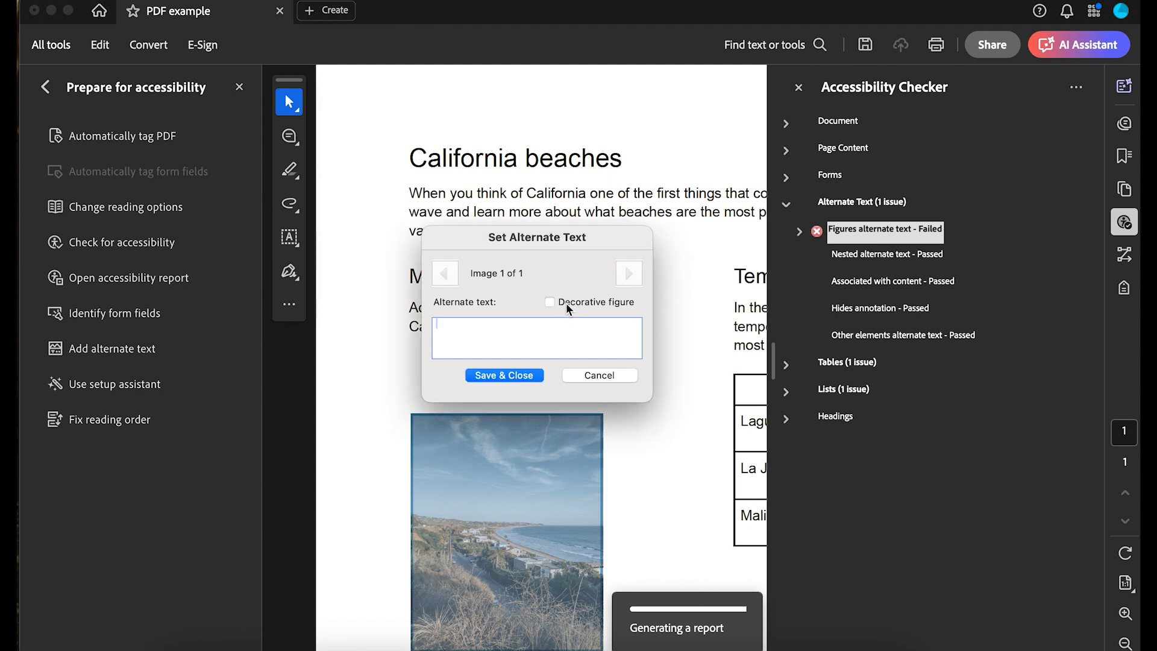
pyautogui.write('Laguna beach with houses lining the beachfront')
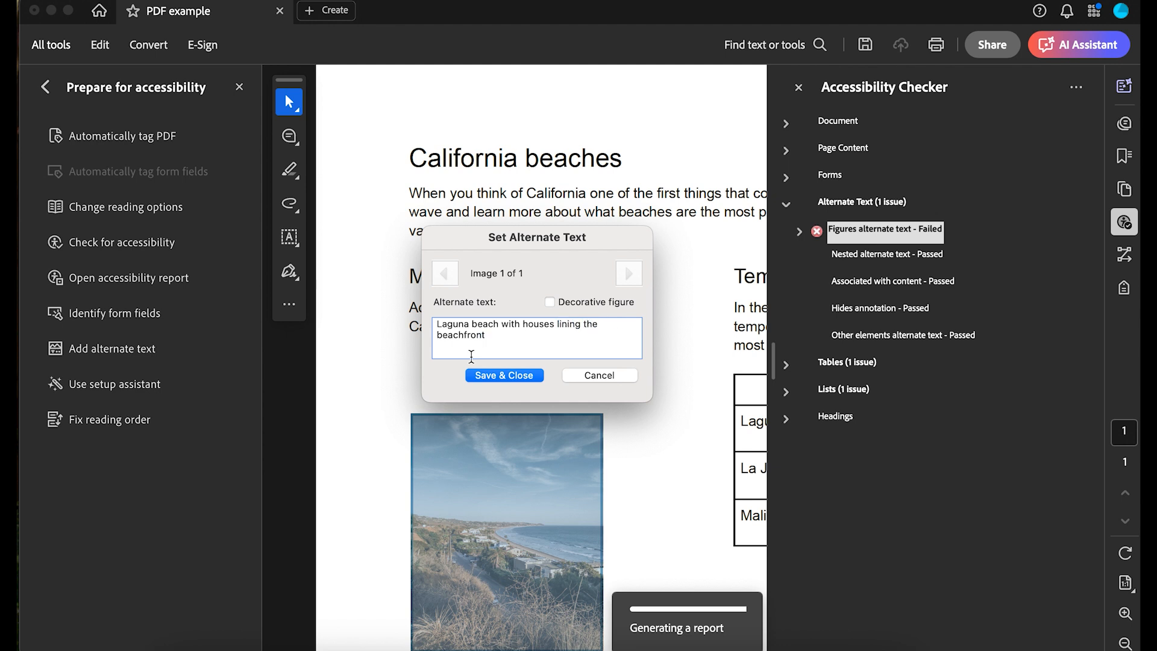
pyautogui.click(504, 375)
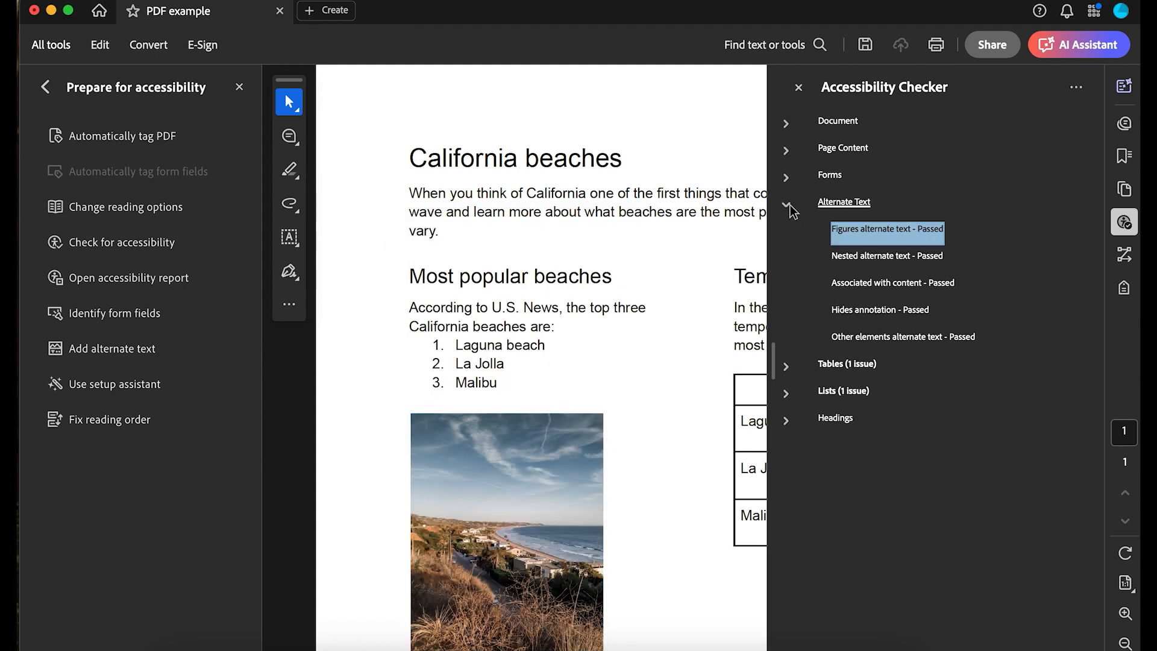
pyautogui.click(786, 202)
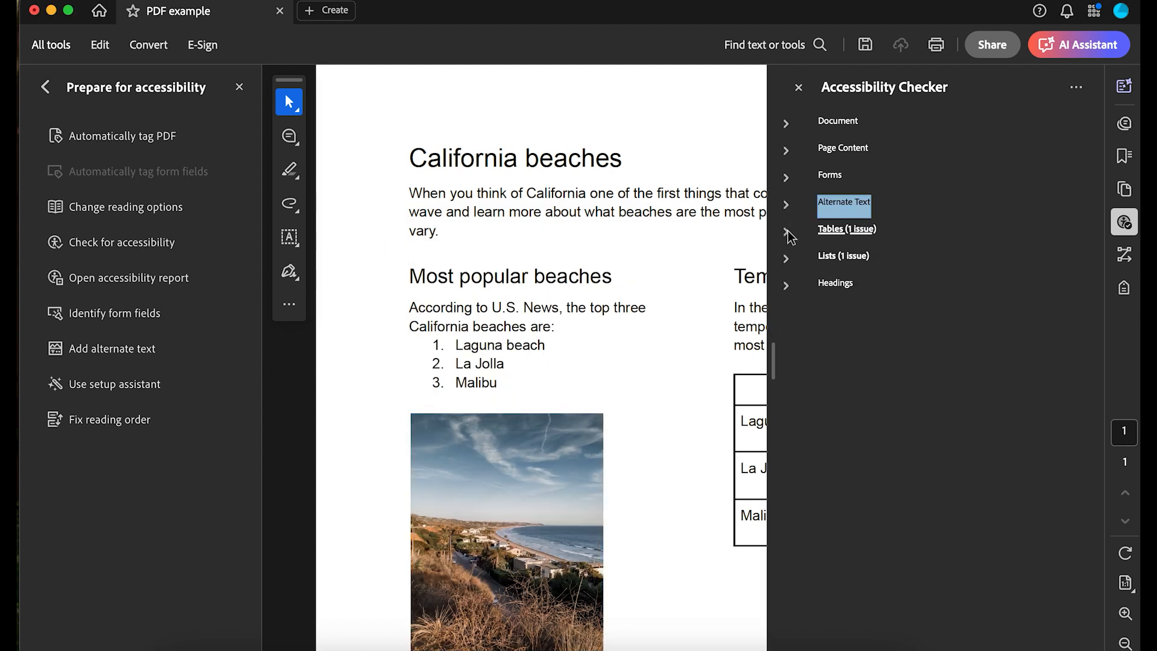
# - Skip the failed table Summary rule, clearing the Tables category
pyautogui.click(787, 230)
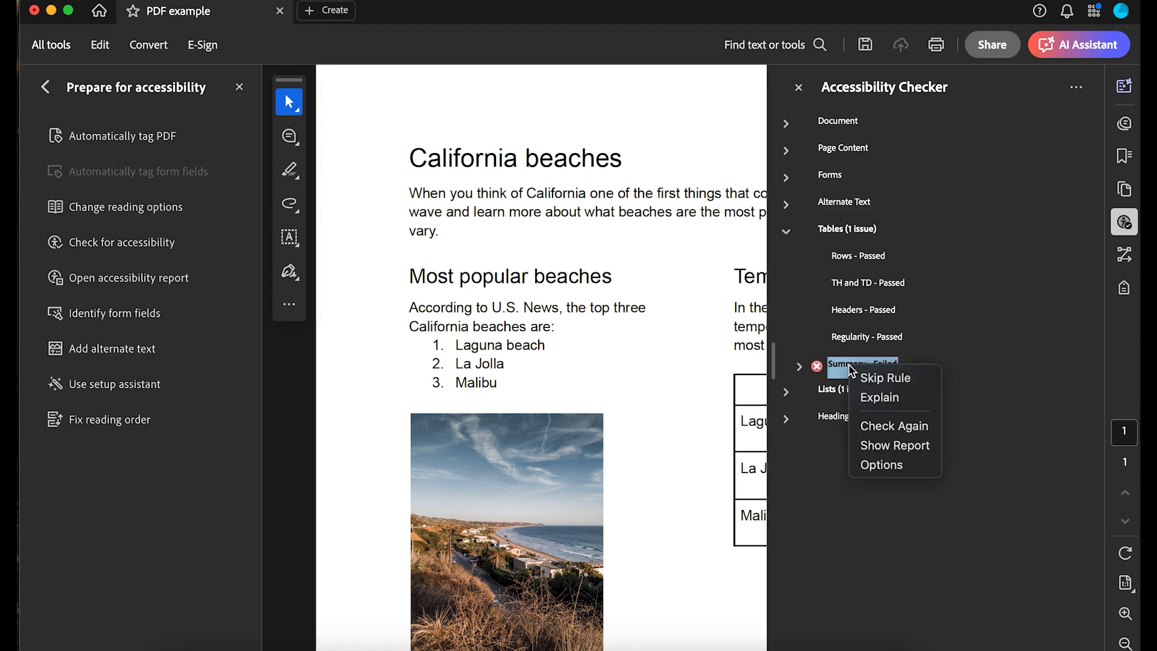
pyautogui.click(863, 364)
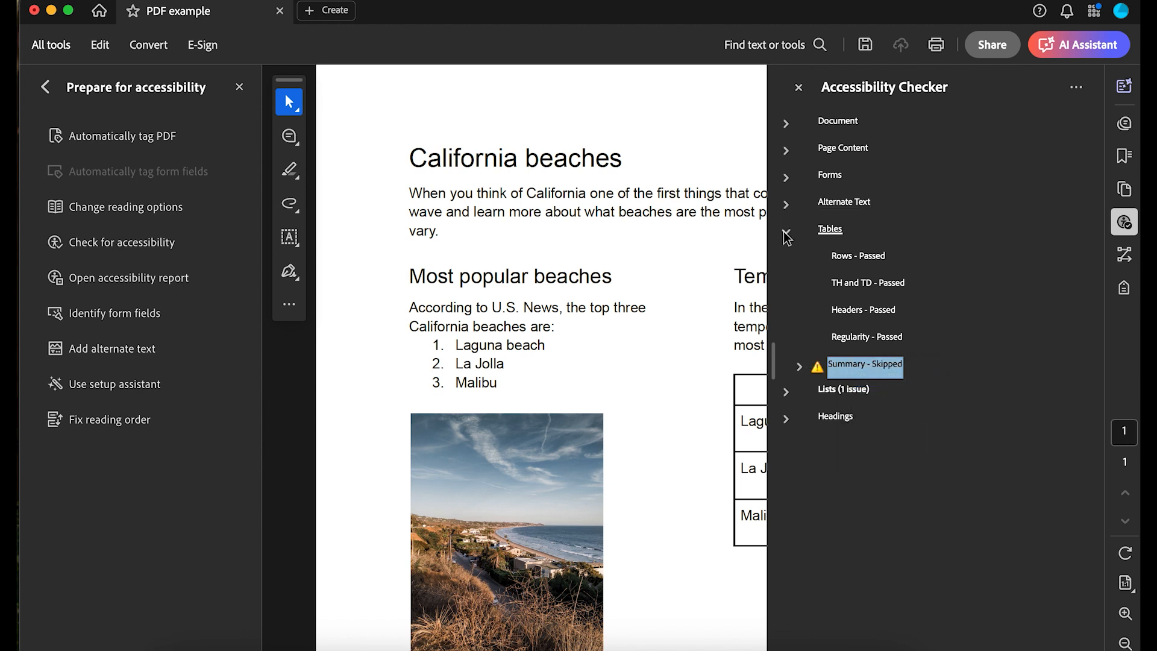
pyautogui.click(786, 228)
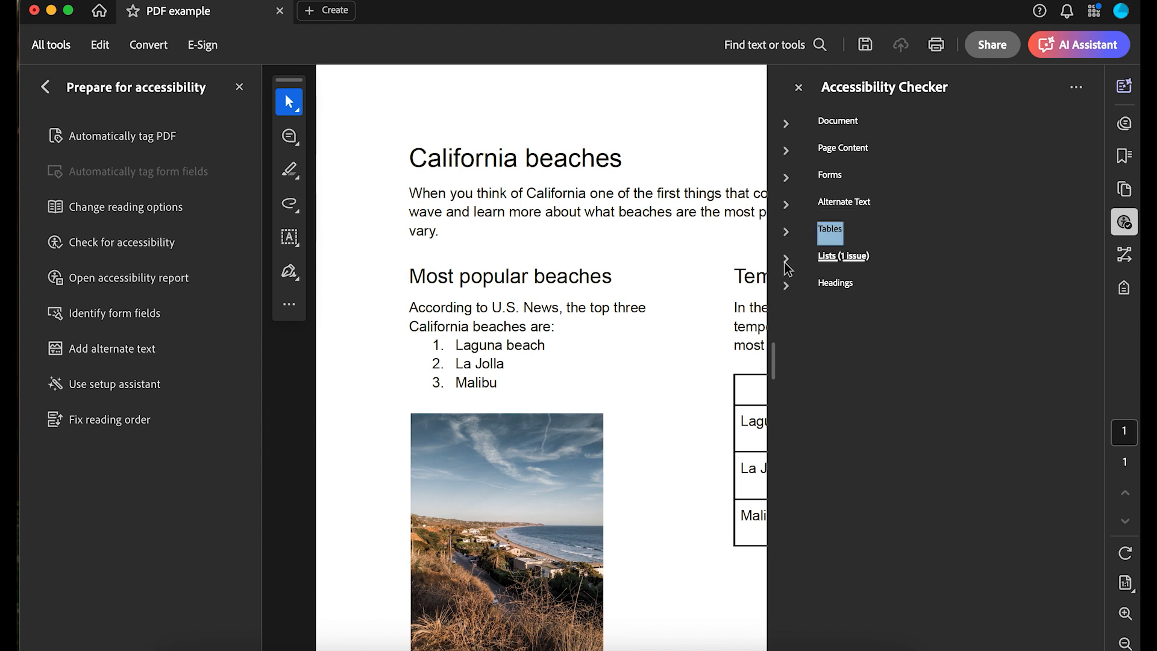
# - Open Adobe's explanation for the failed List items rule
pyautogui.click(787, 257)
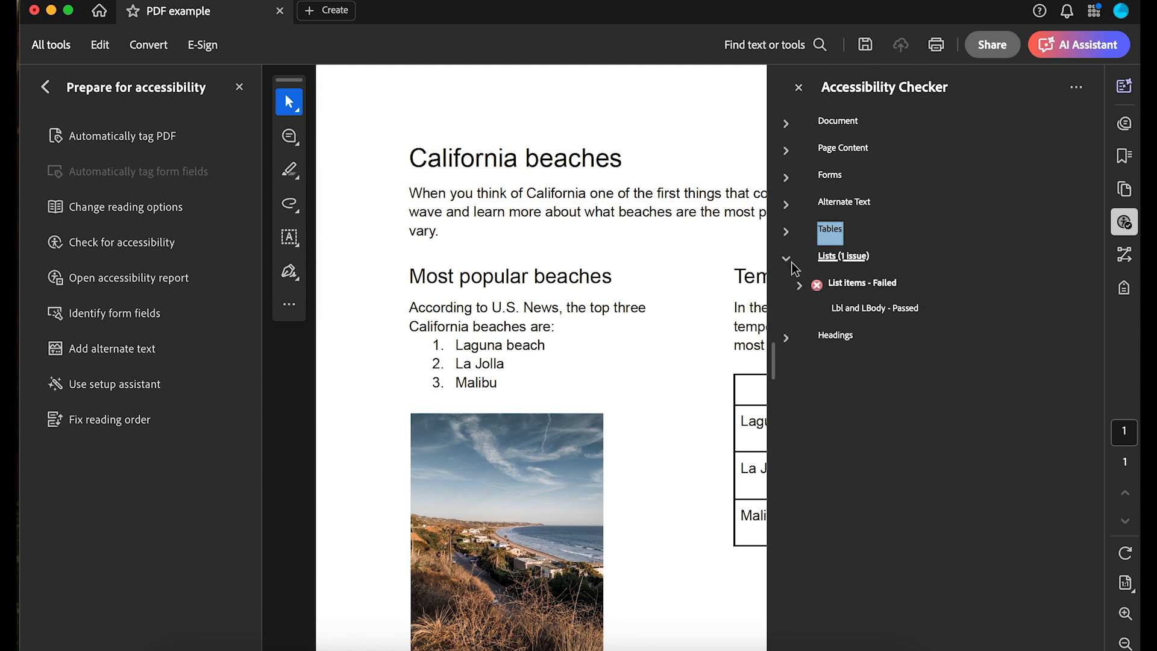
pyautogui.rightClick(862, 283)
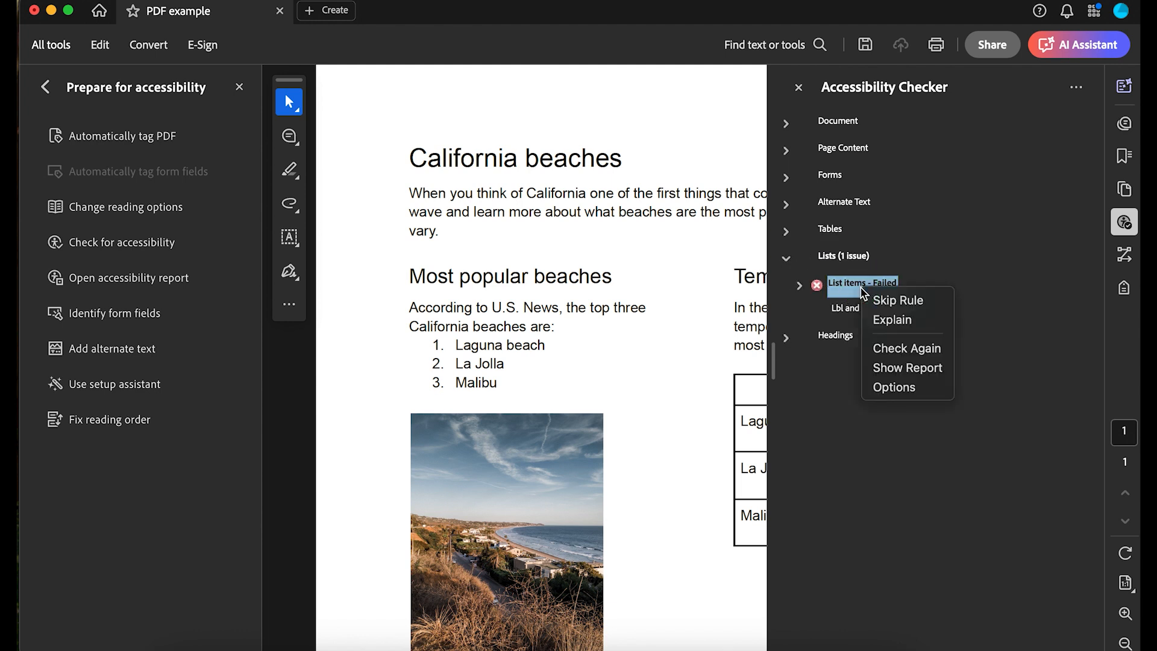
pyautogui.click(892, 320)
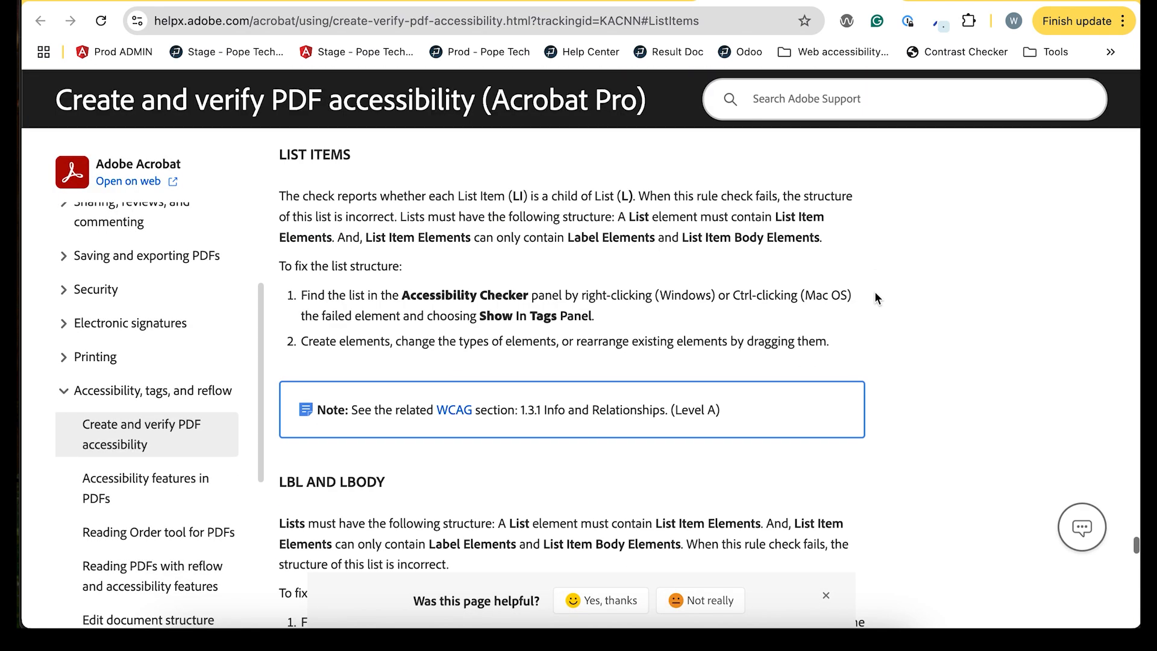
pyautogui.moveTo(335, 216)
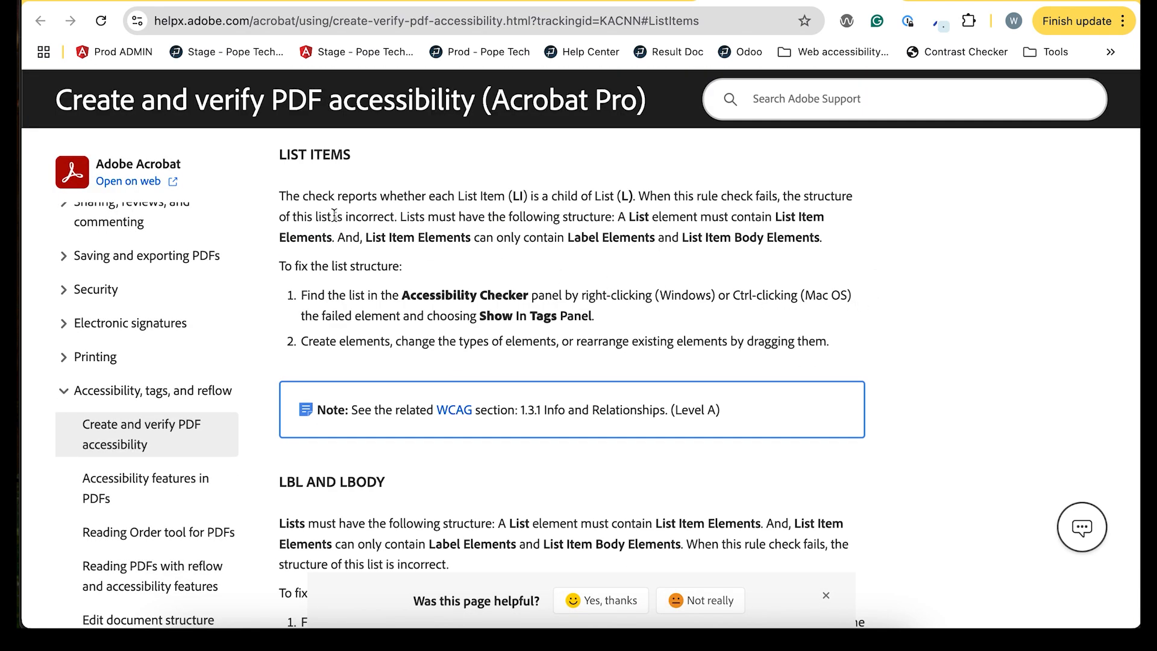
pyautogui.moveTo(279, 195); pyautogui.dragTo(535, 199)
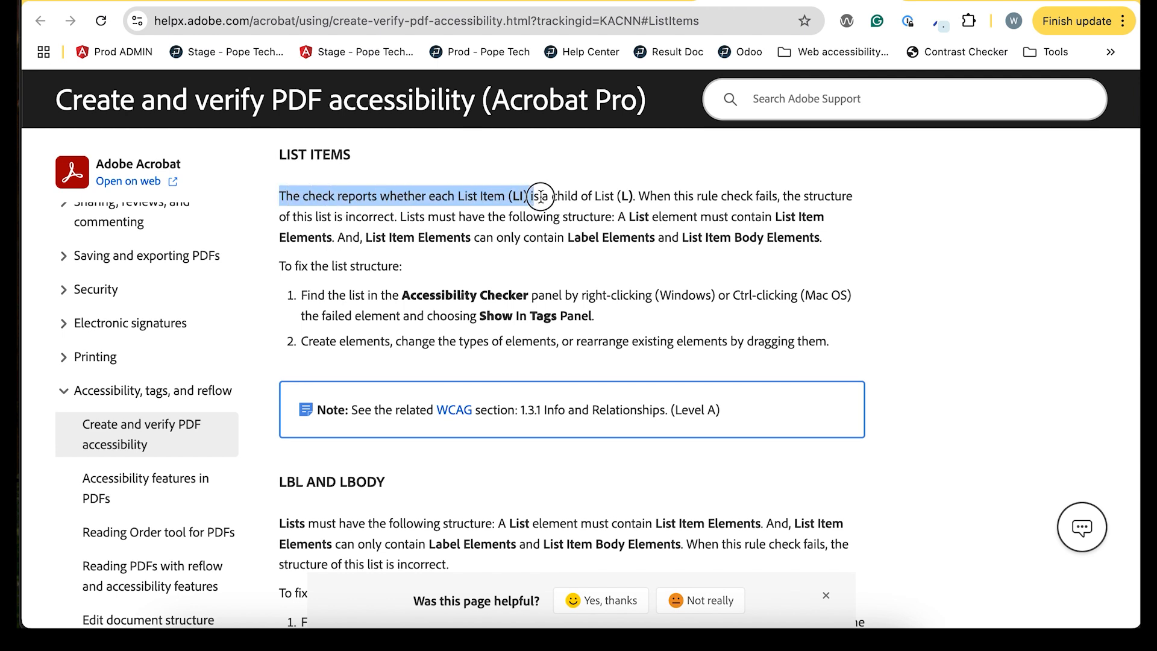
pyautogui.moveTo(539, 199); pyautogui.dragTo(635, 199)
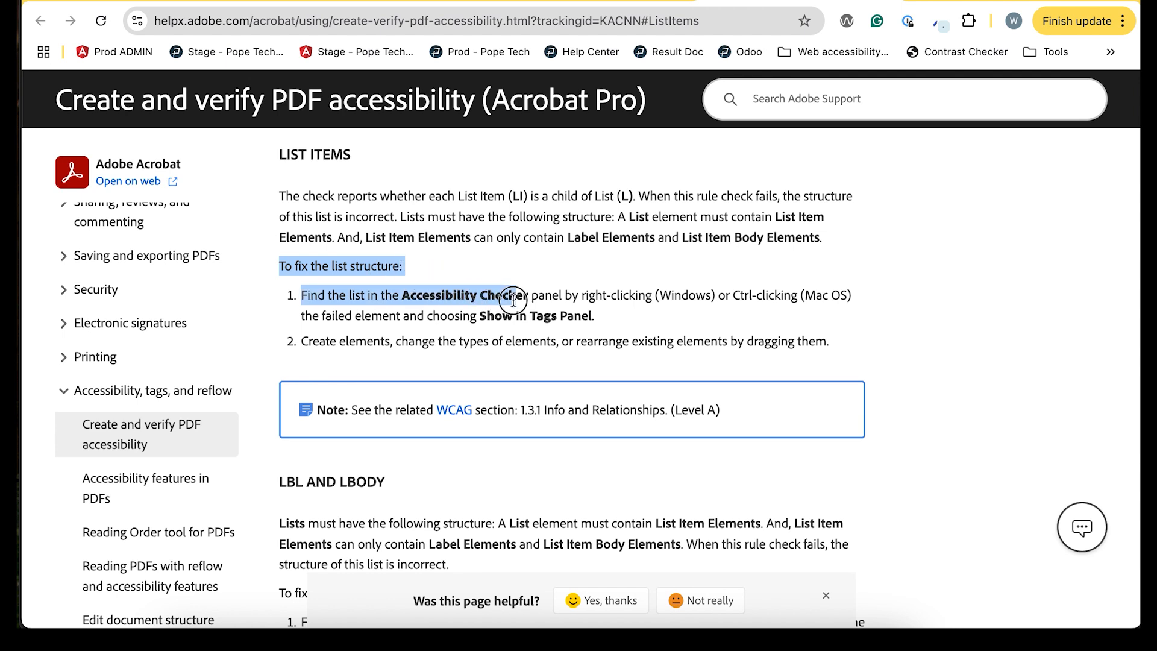
pyautogui.moveTo(510, 303); pyautogui.dragTo(583, 316)
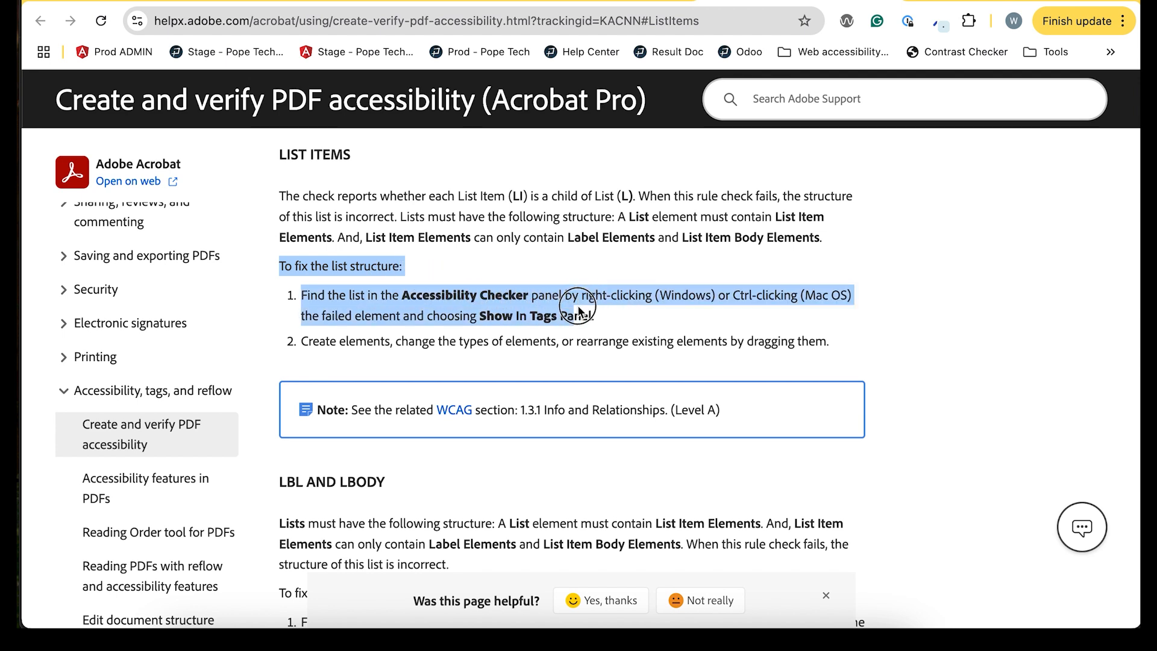
pyautogui.moveTo(614, 324)
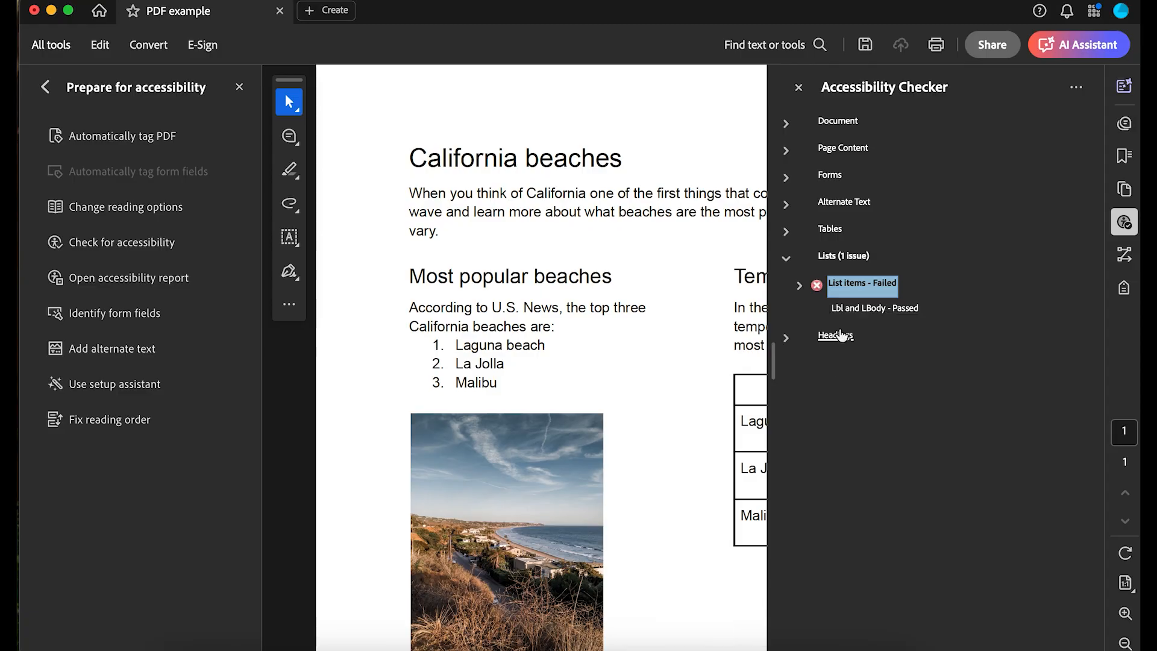
# - Show the first failing list element in the Tags panel and target its stray Sect tag
pyautogui.click(799, 286)
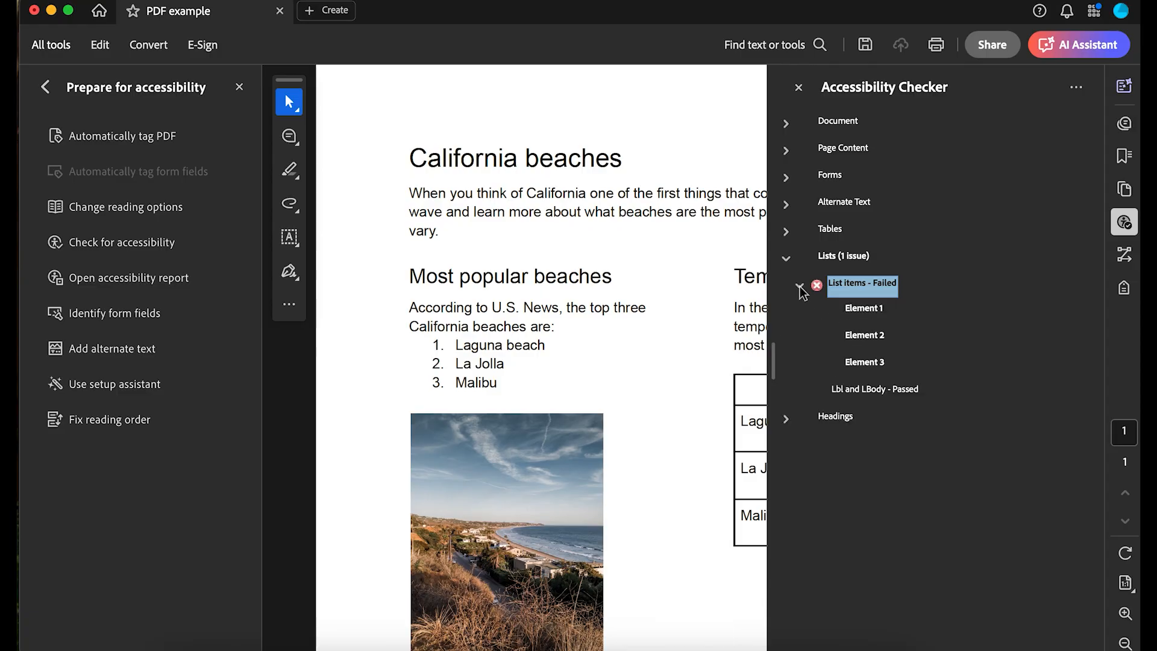
pyautogui.rightClick(864, 308)
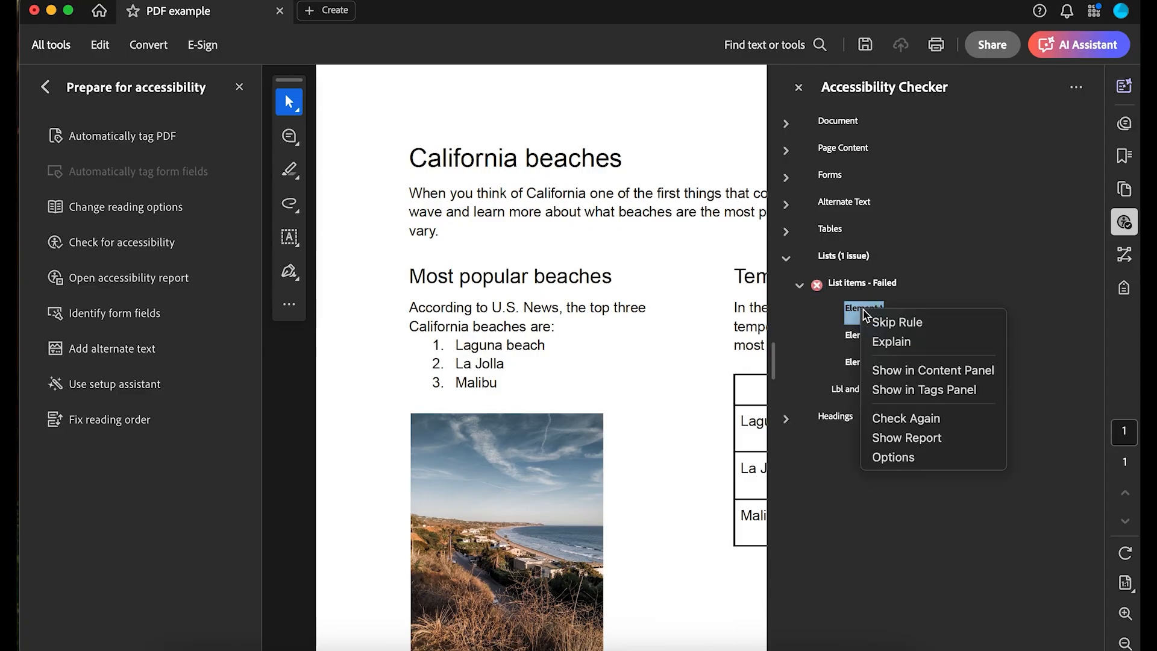
pyautogui.click(924, 390)
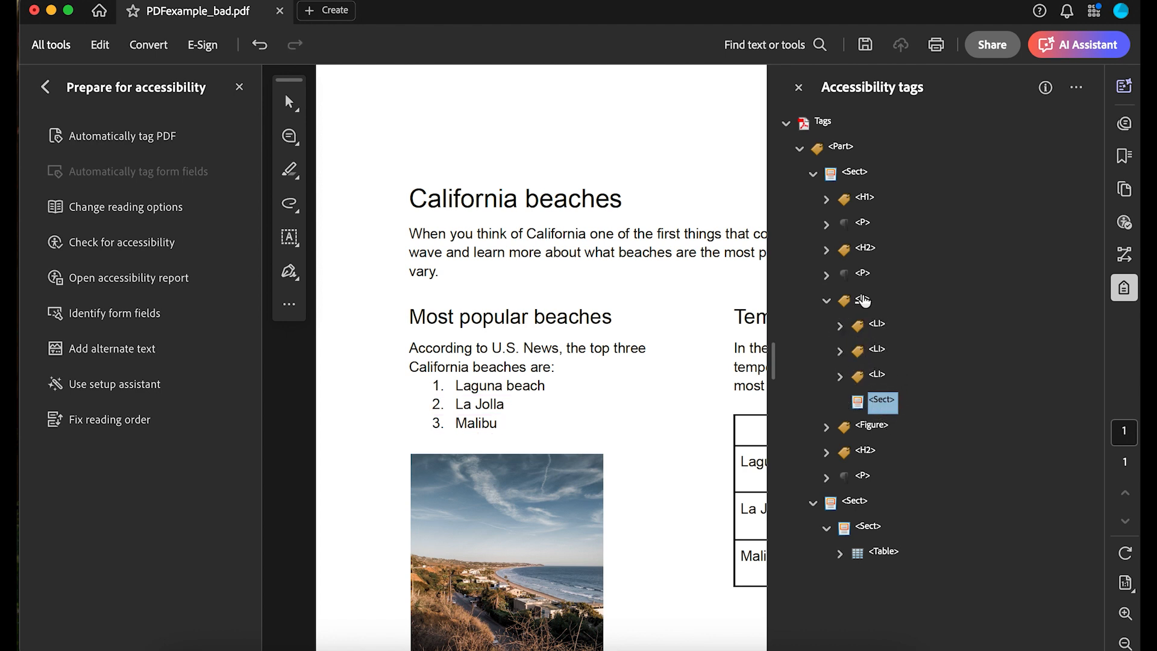
pyautogui.click(862, 301)
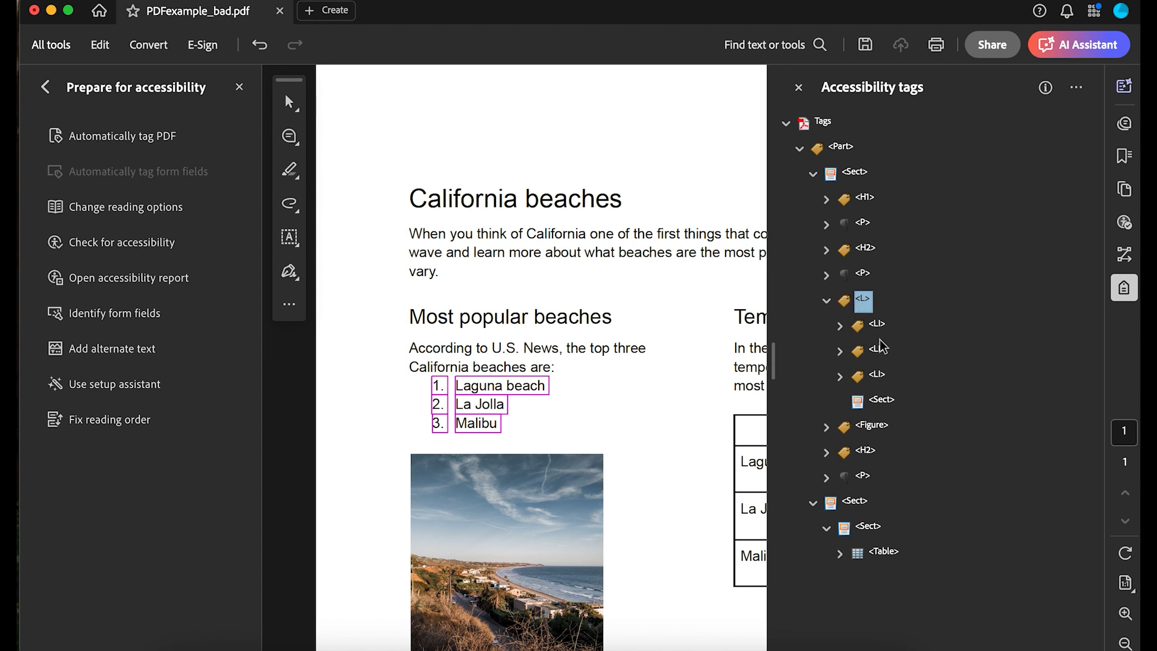
pyautogui.rightClick(877, 399)
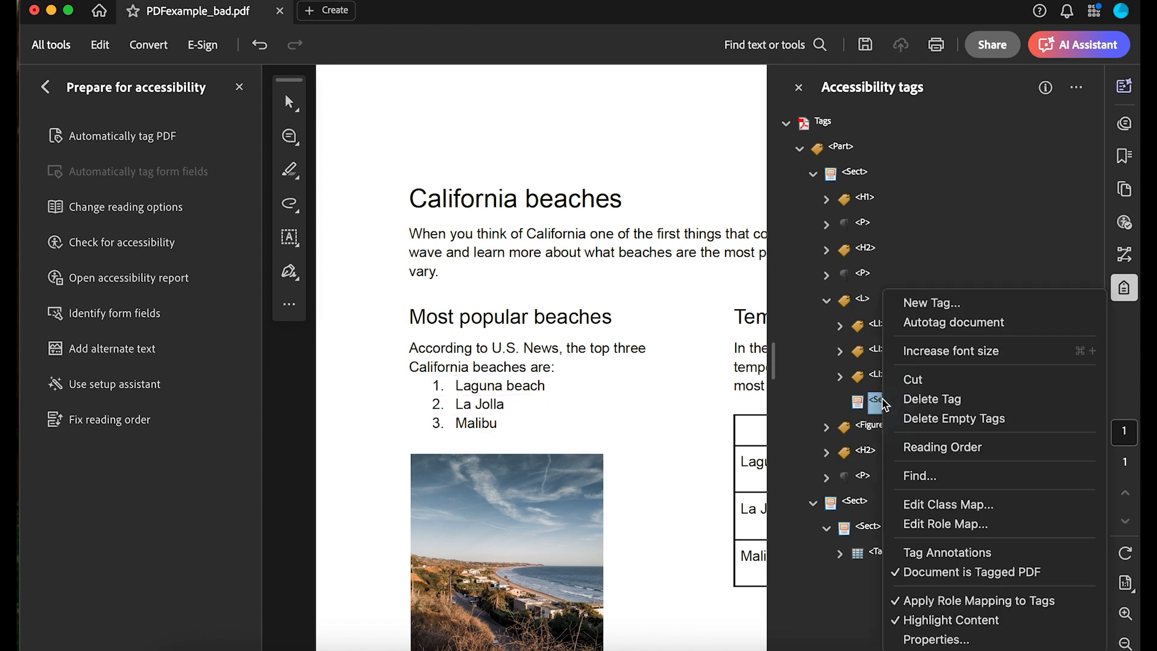
pyautogui.moveTo(926, 399)
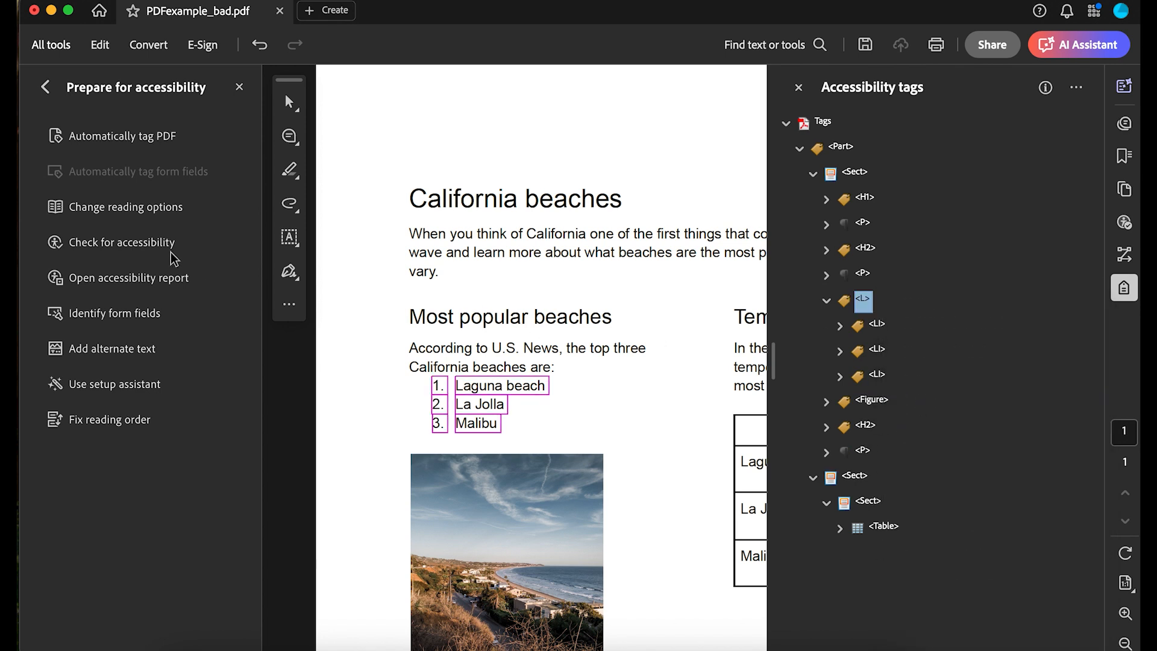
# - Rerun the accessibility check and review the Lists and Headings results
pyautogui.click(100, 242)
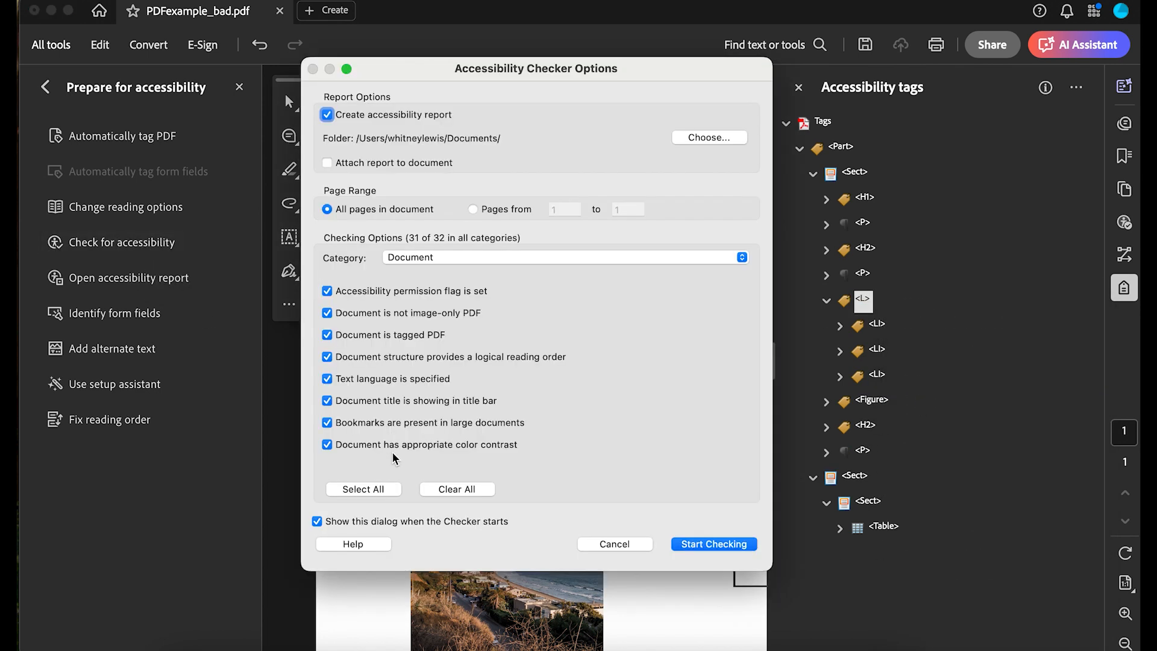
pyautogui.moveTo(723, 550)
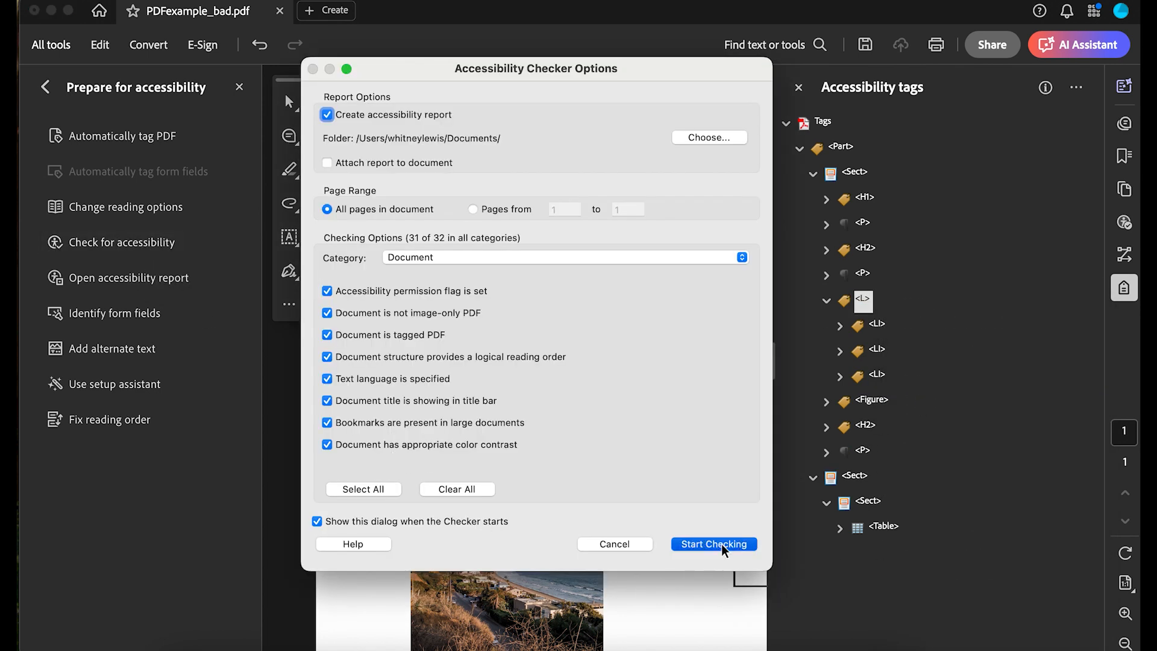
pyautogui.click(714, 544)
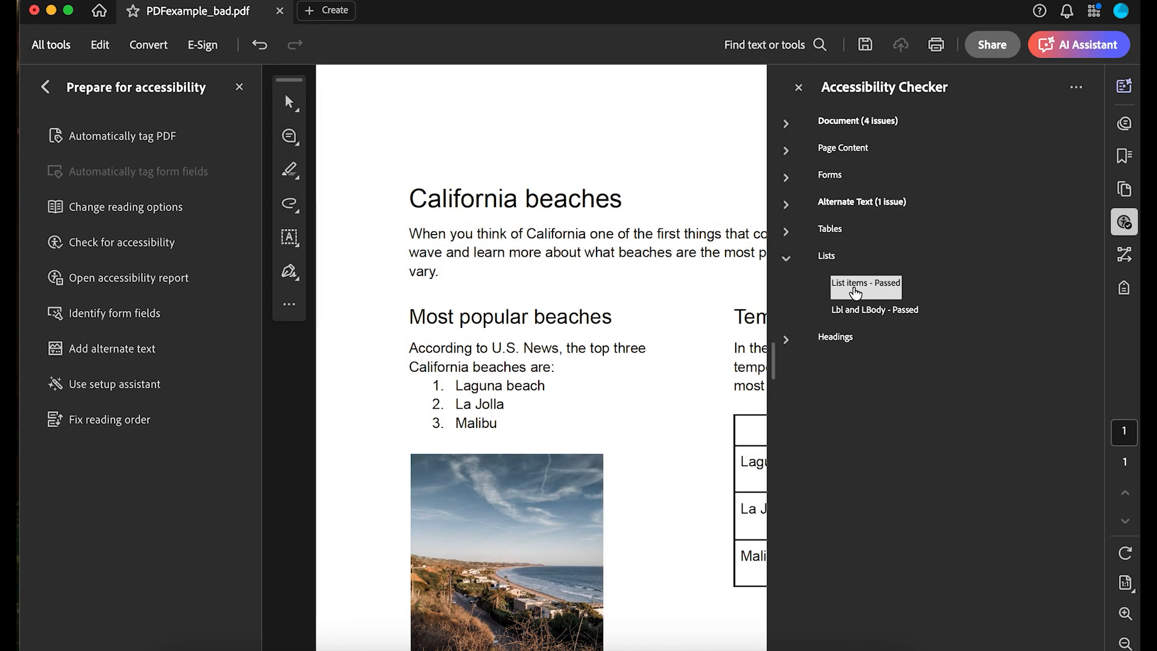
pyautogui.click(786, 256)
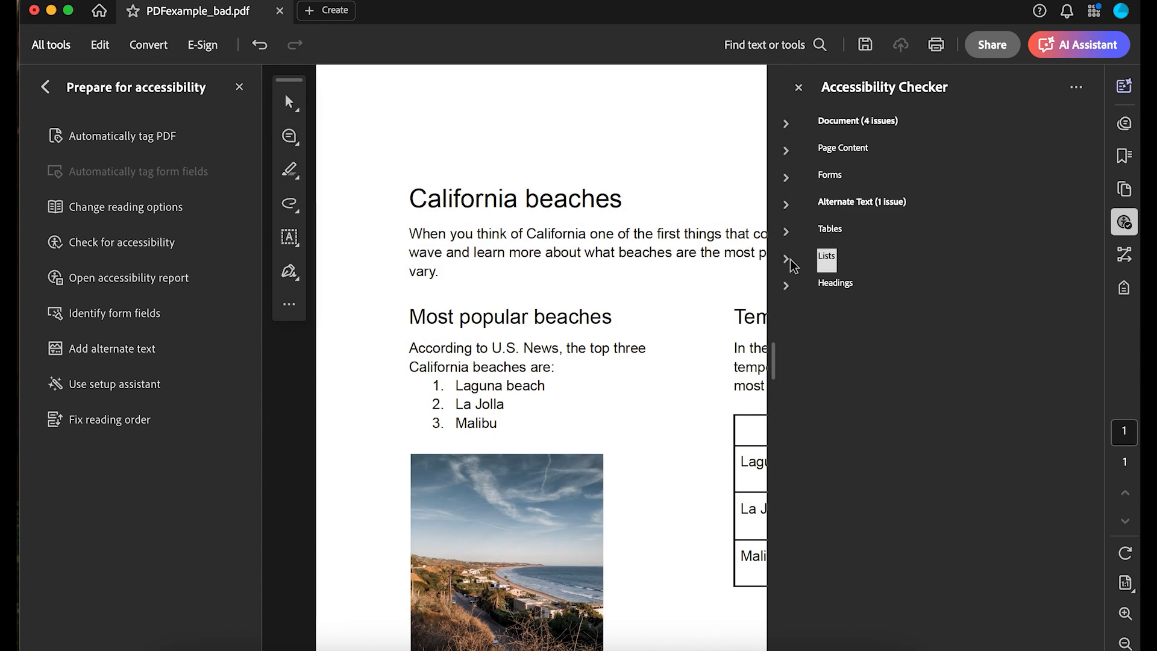
pyautogui.click(787, 298)
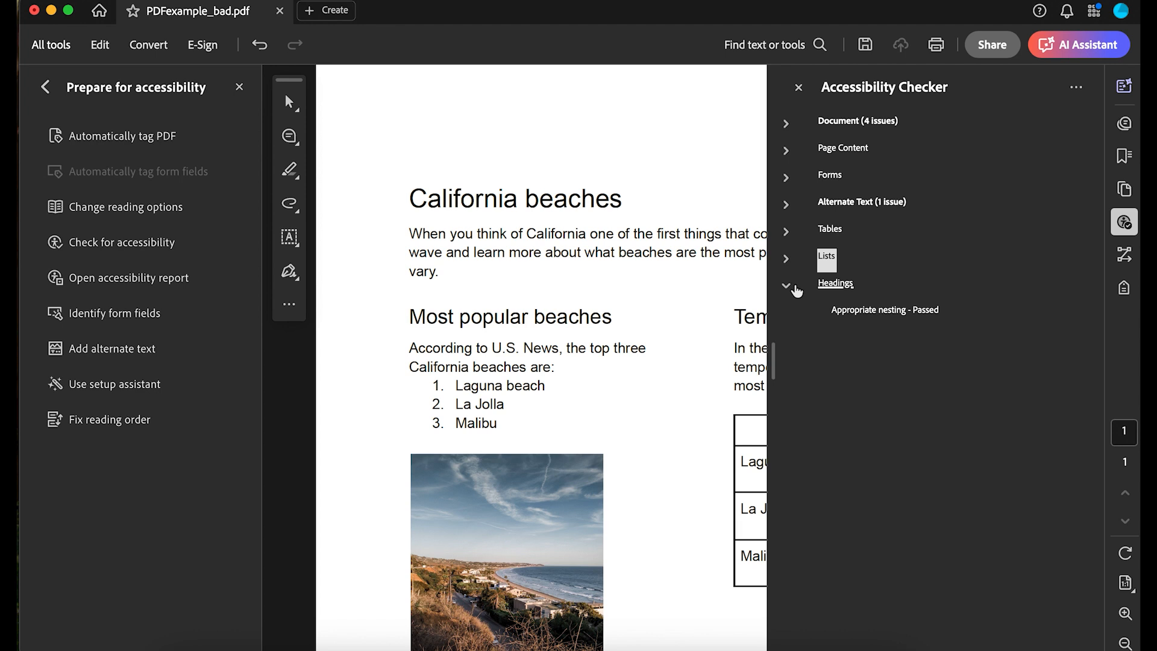
pyautogui.click(786, 283)
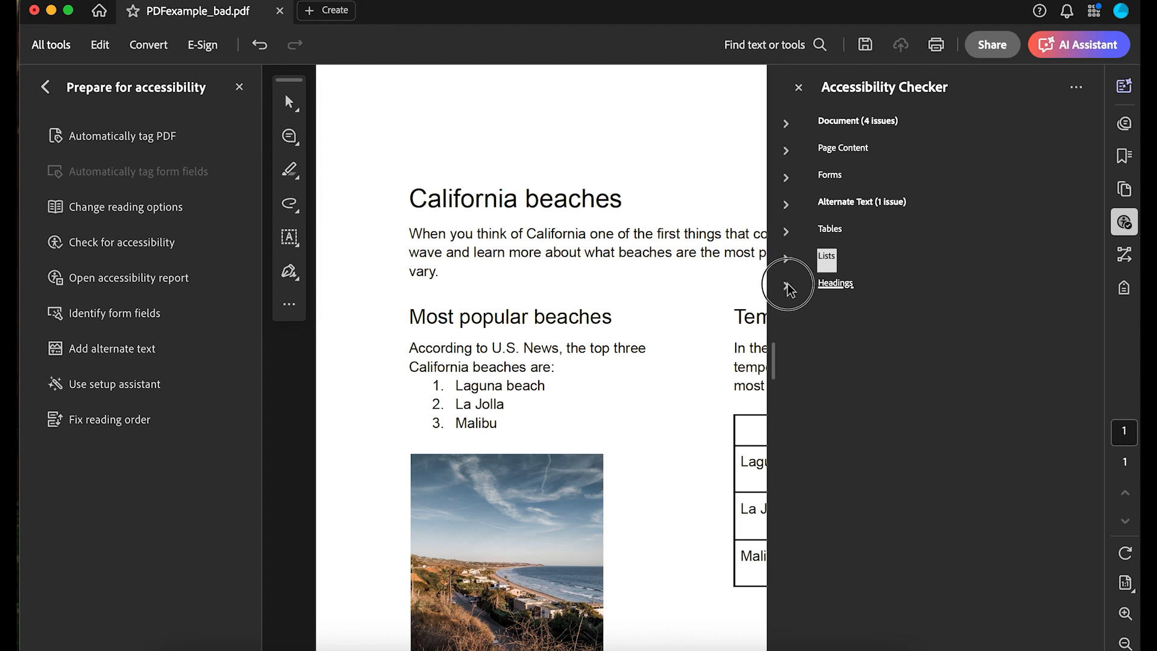